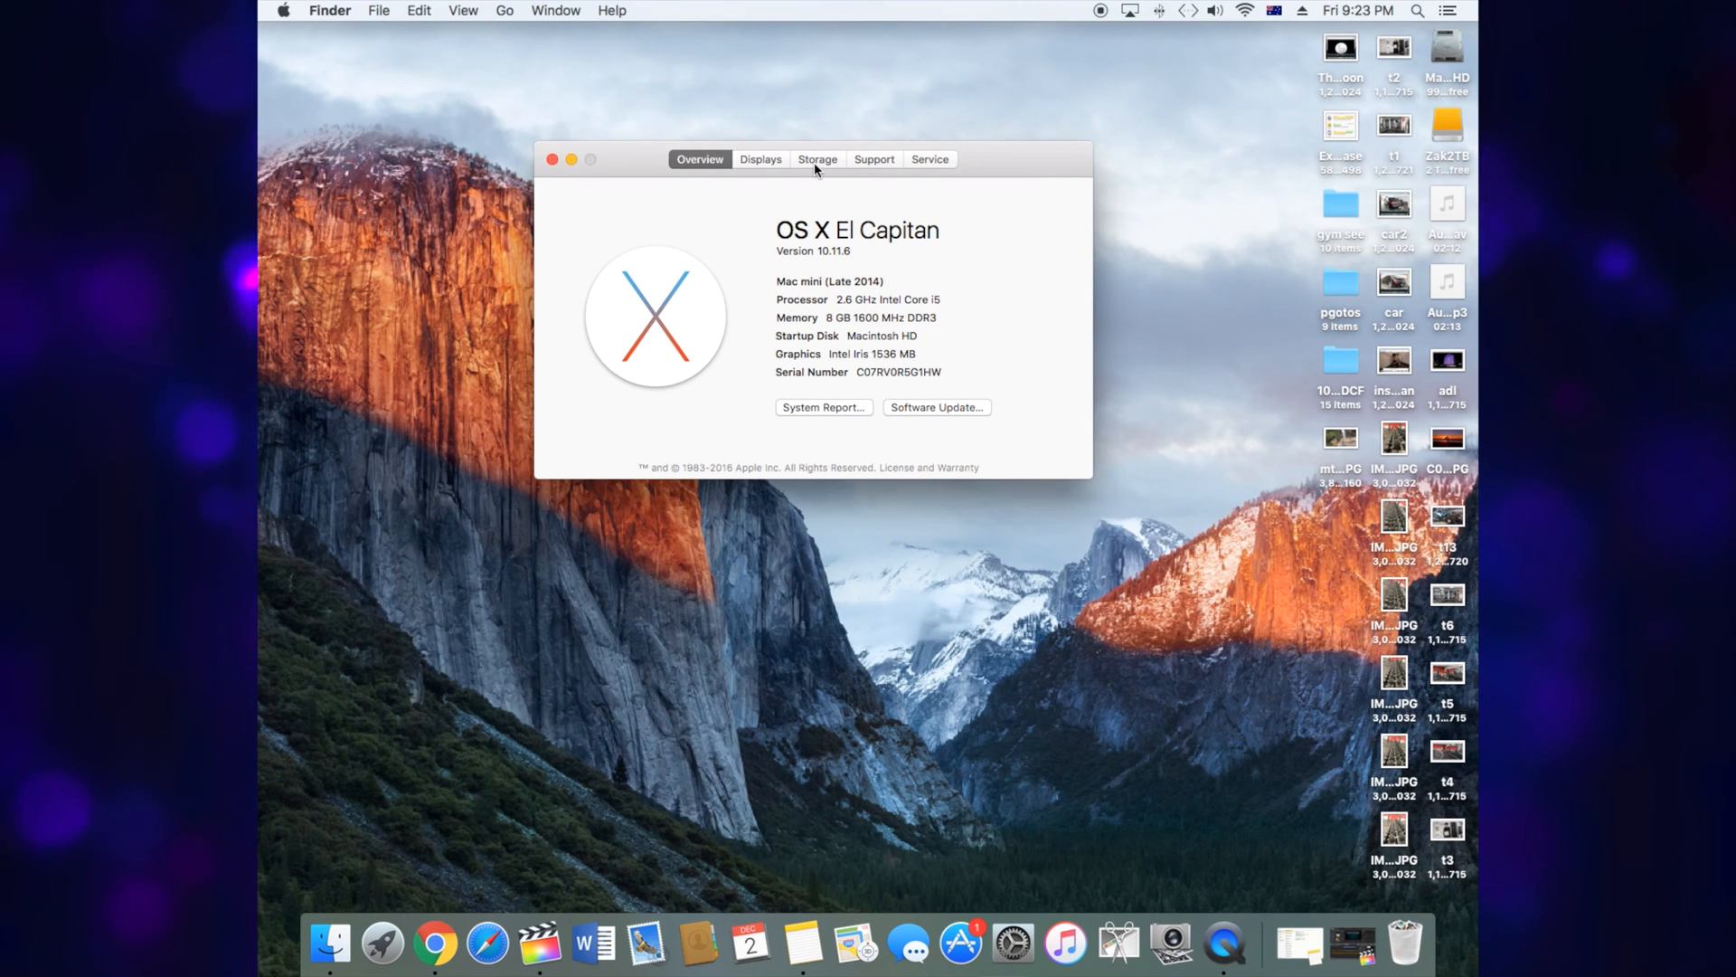
View the Storage breakdown and compare it with the earlier 'Explain it please' screenshot
click(818, 158)
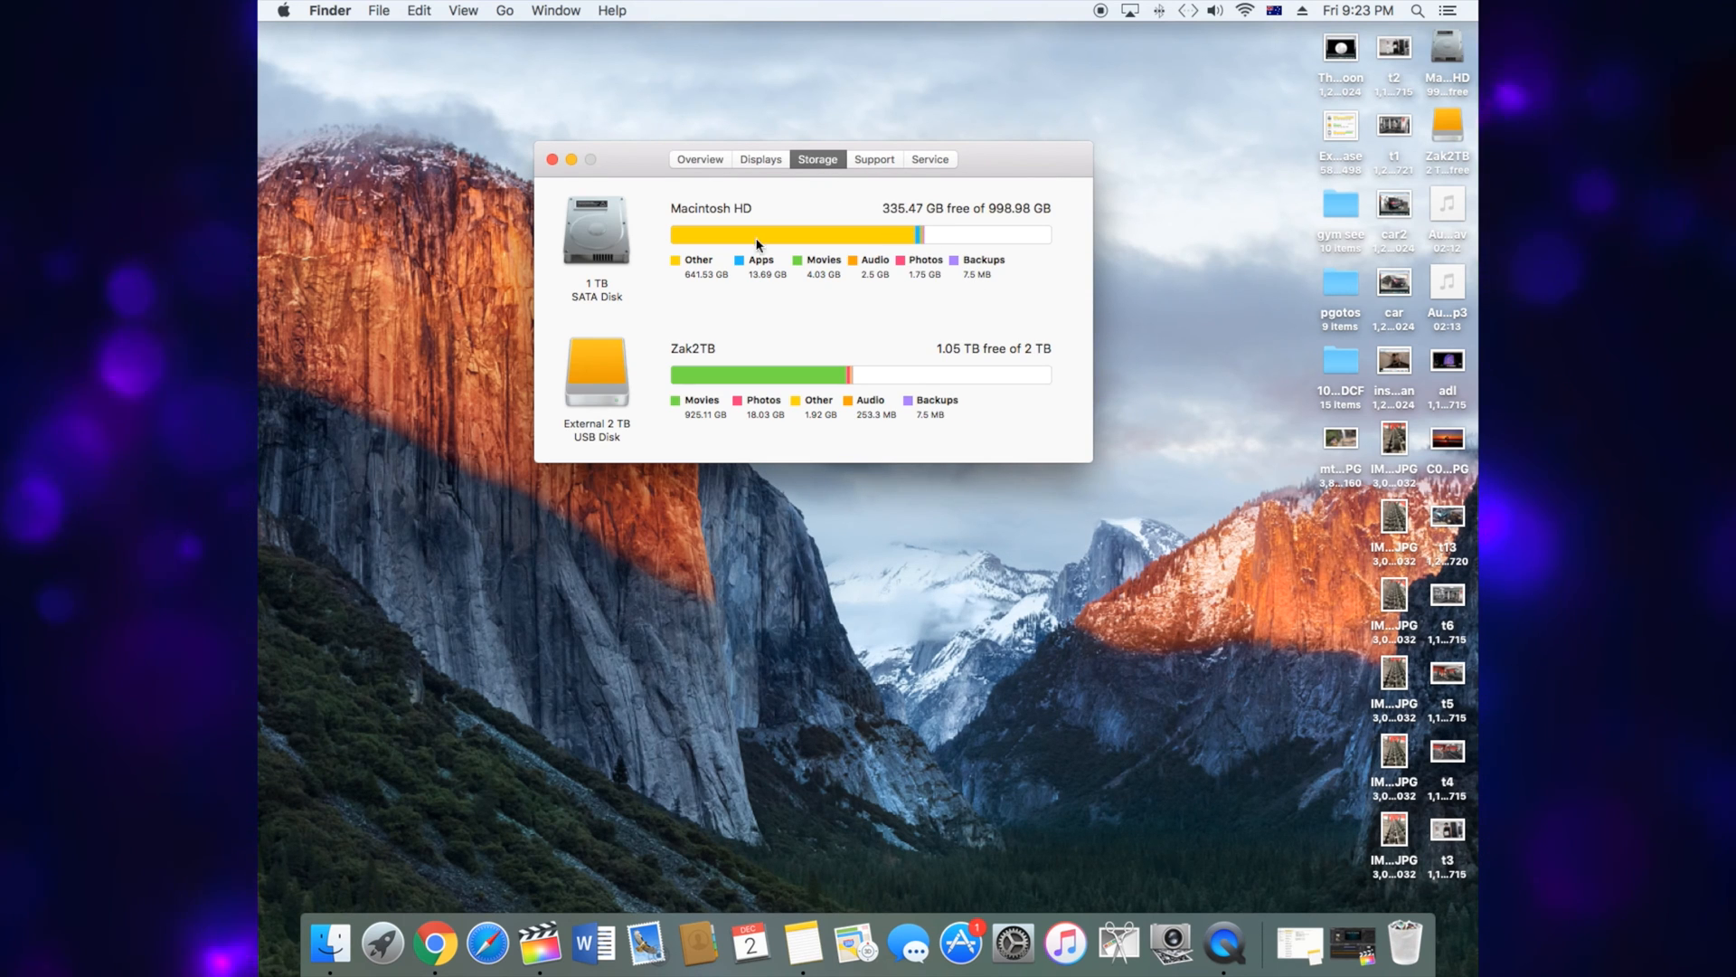
click(1340, 124)
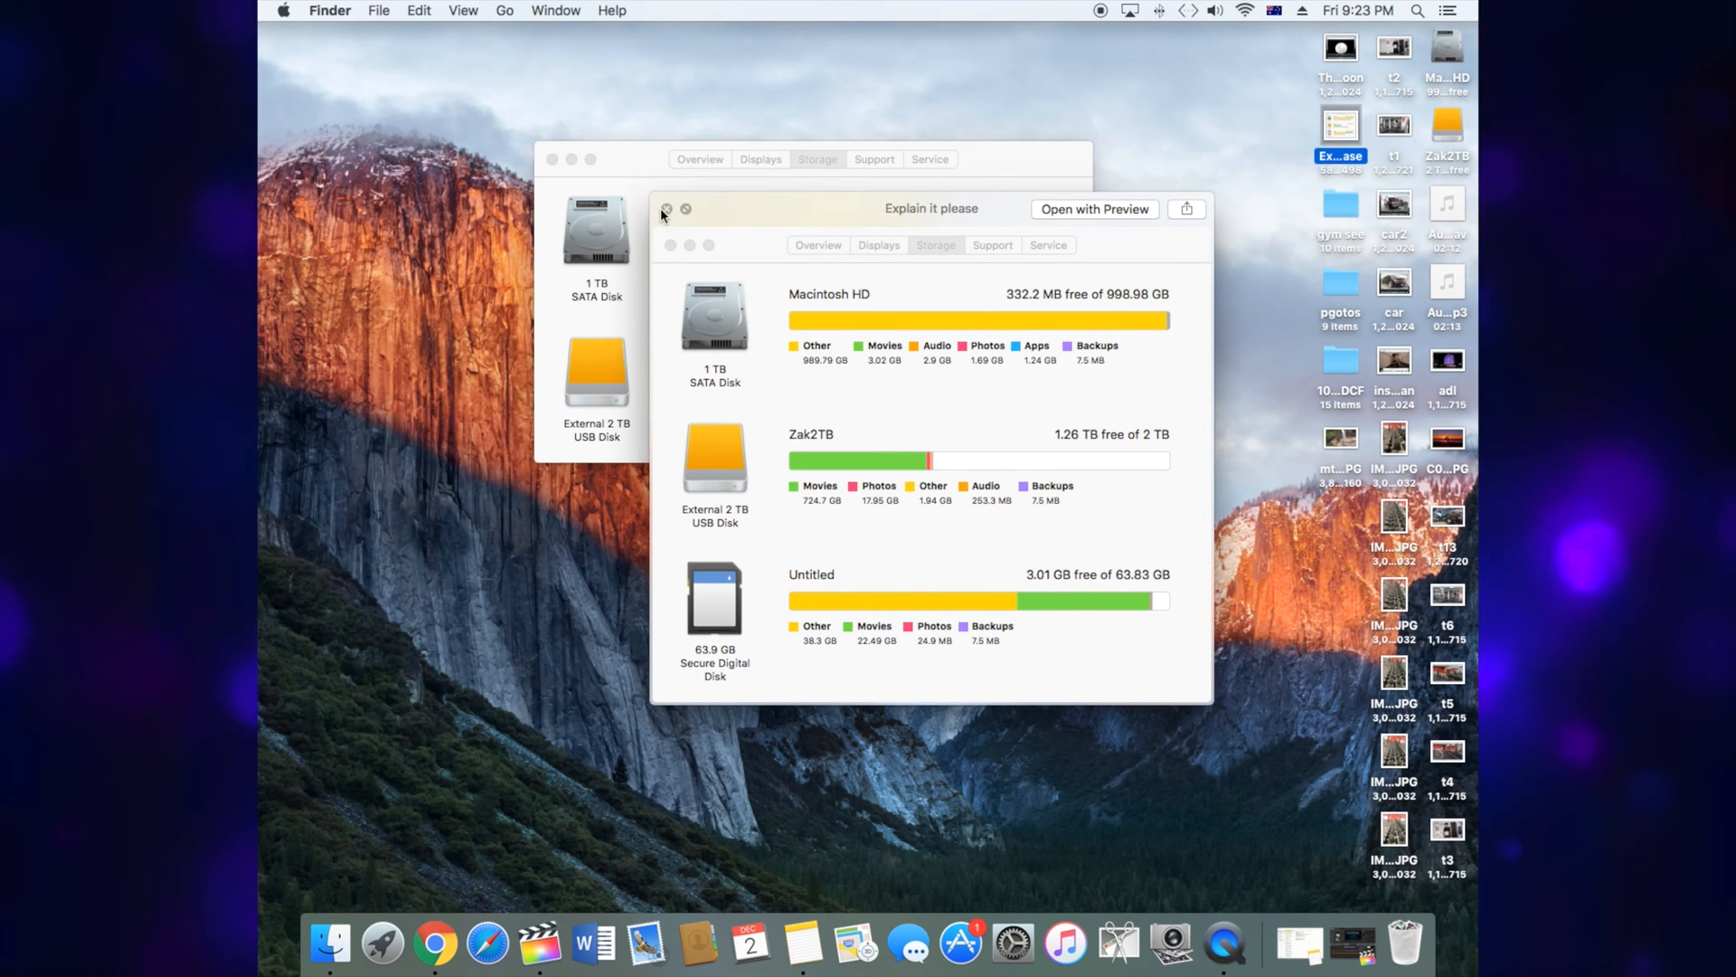
click(667, 209)
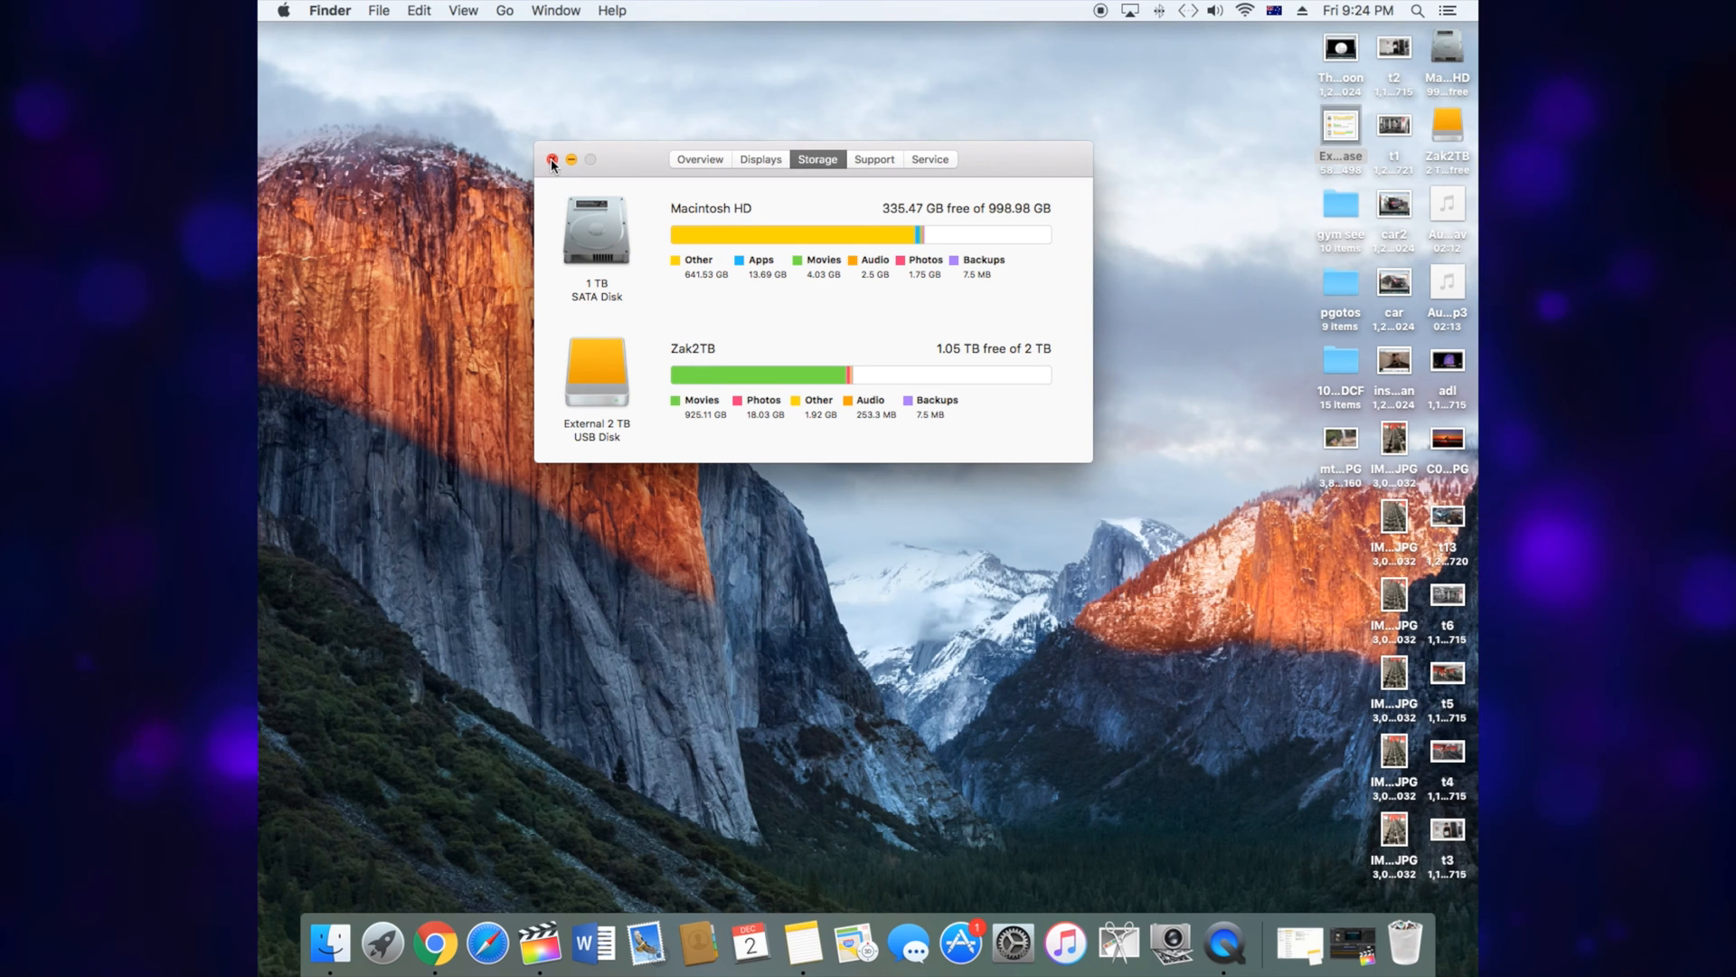
mouse_move(919, 246)
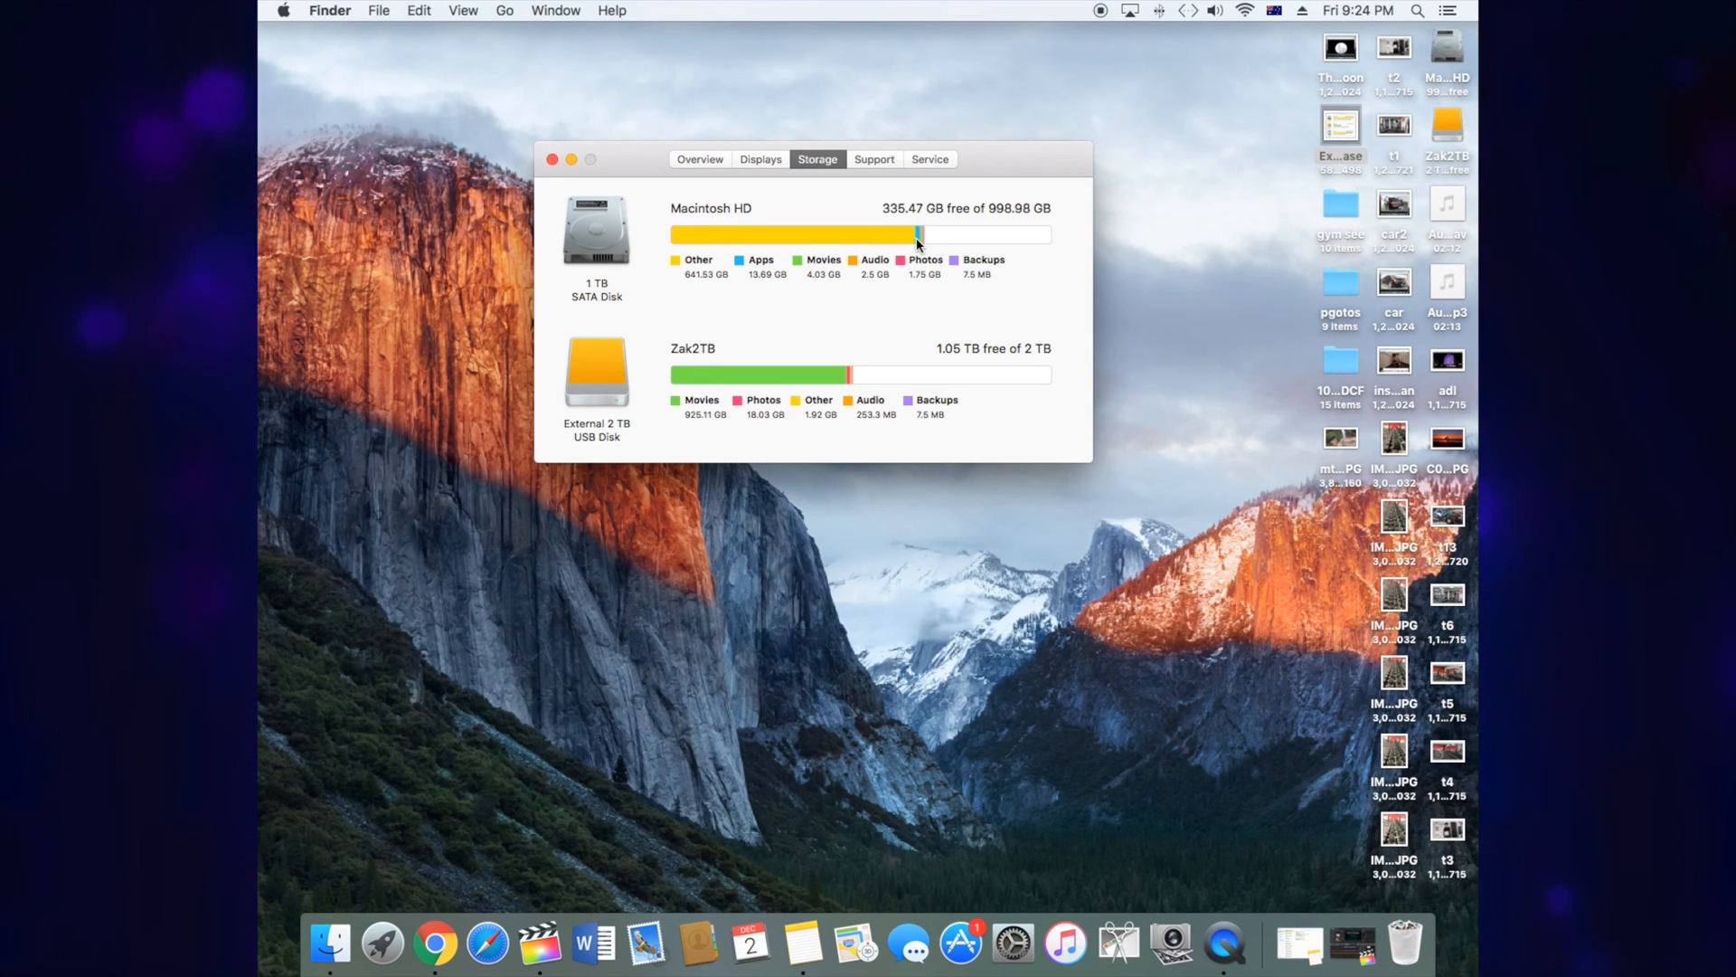
mouse_move(709, 285)
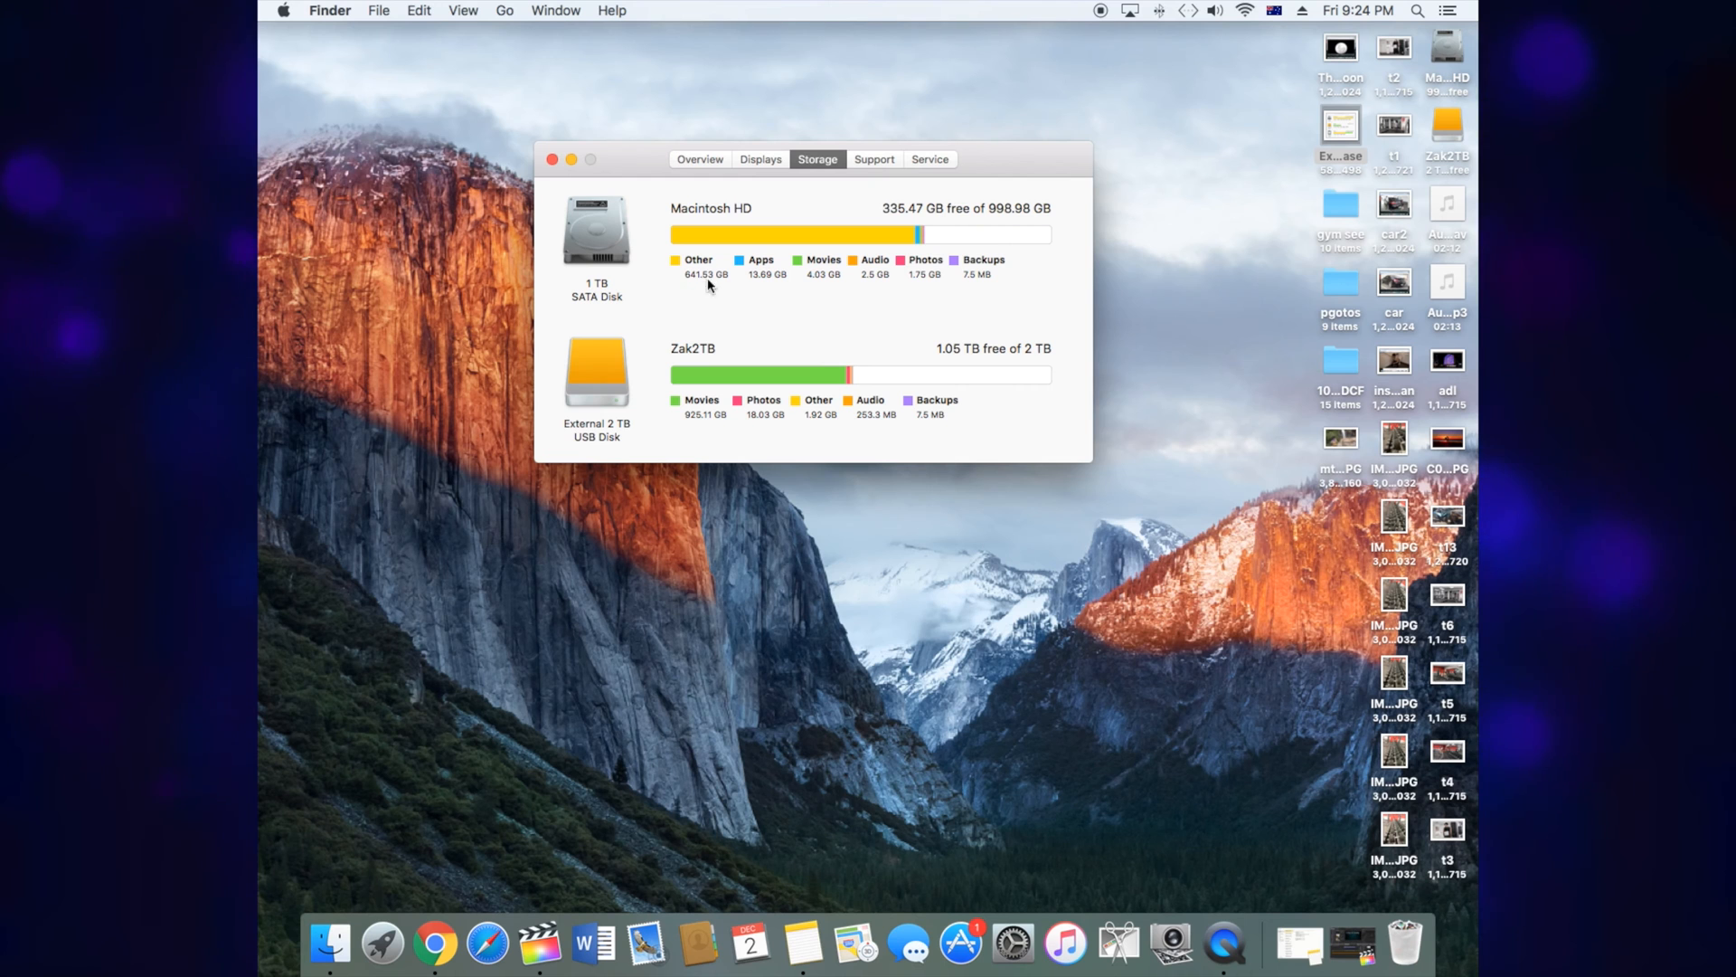
mouse_move(446, 637)
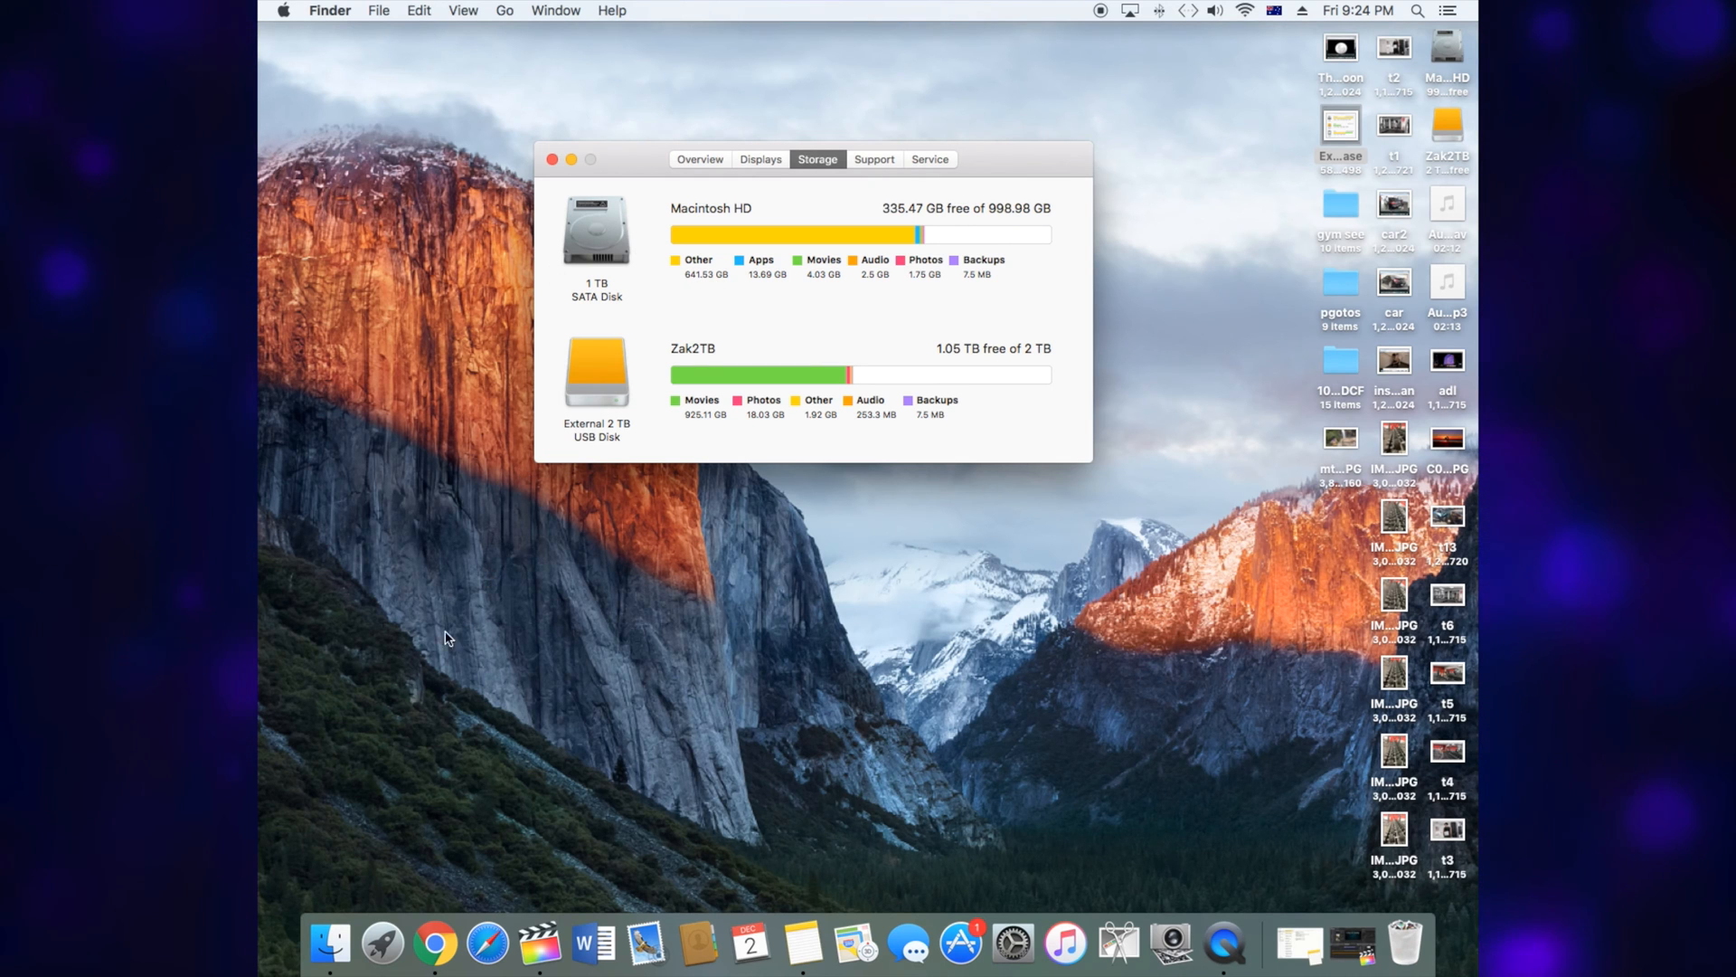
mouse_move(539, 944)
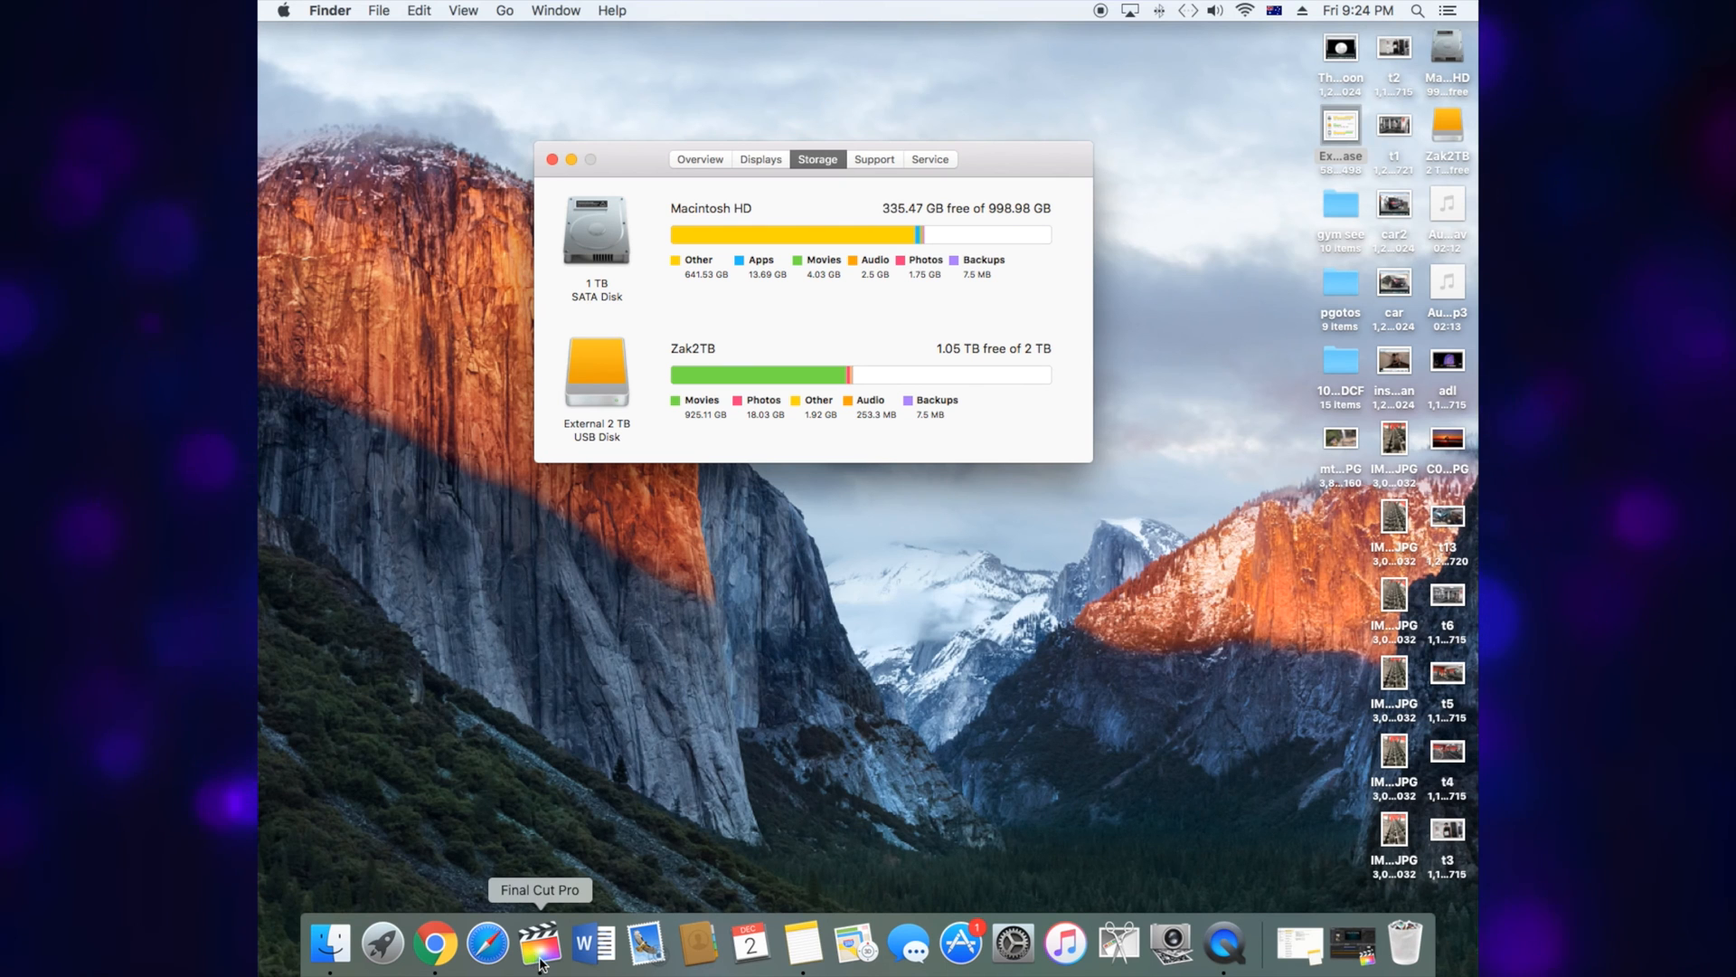
Launch Final Cut Pro and choose File > Delete Generated Library Files
click(539, 944)
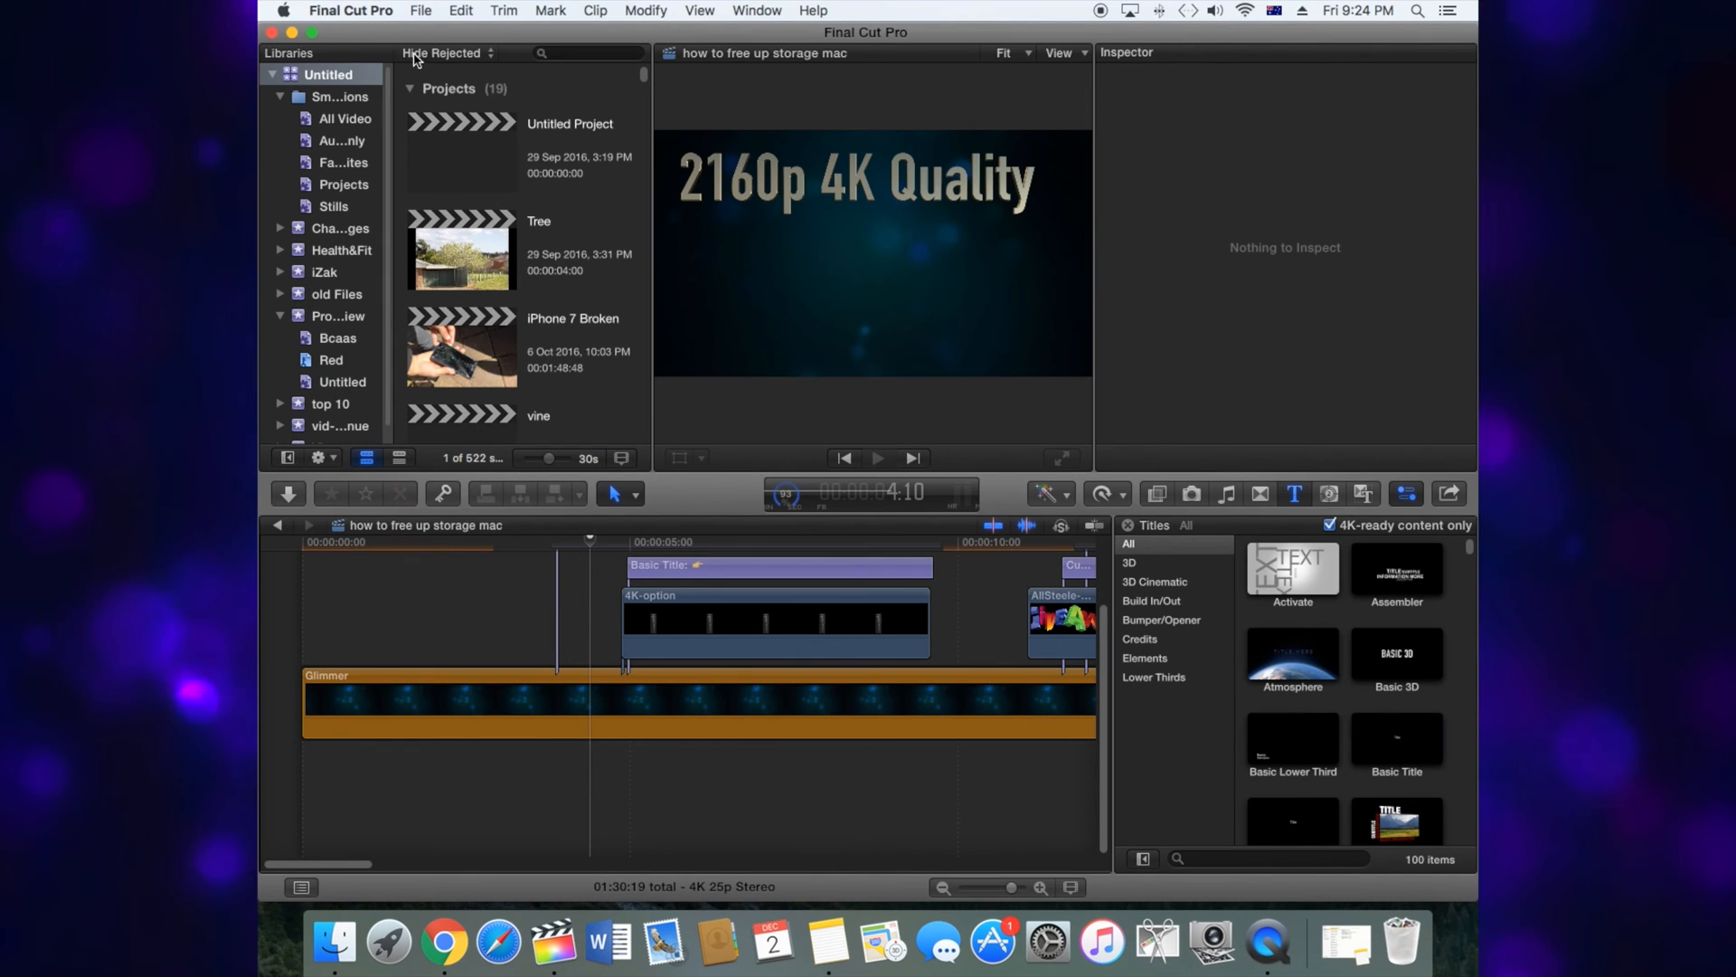
click(420, 10)
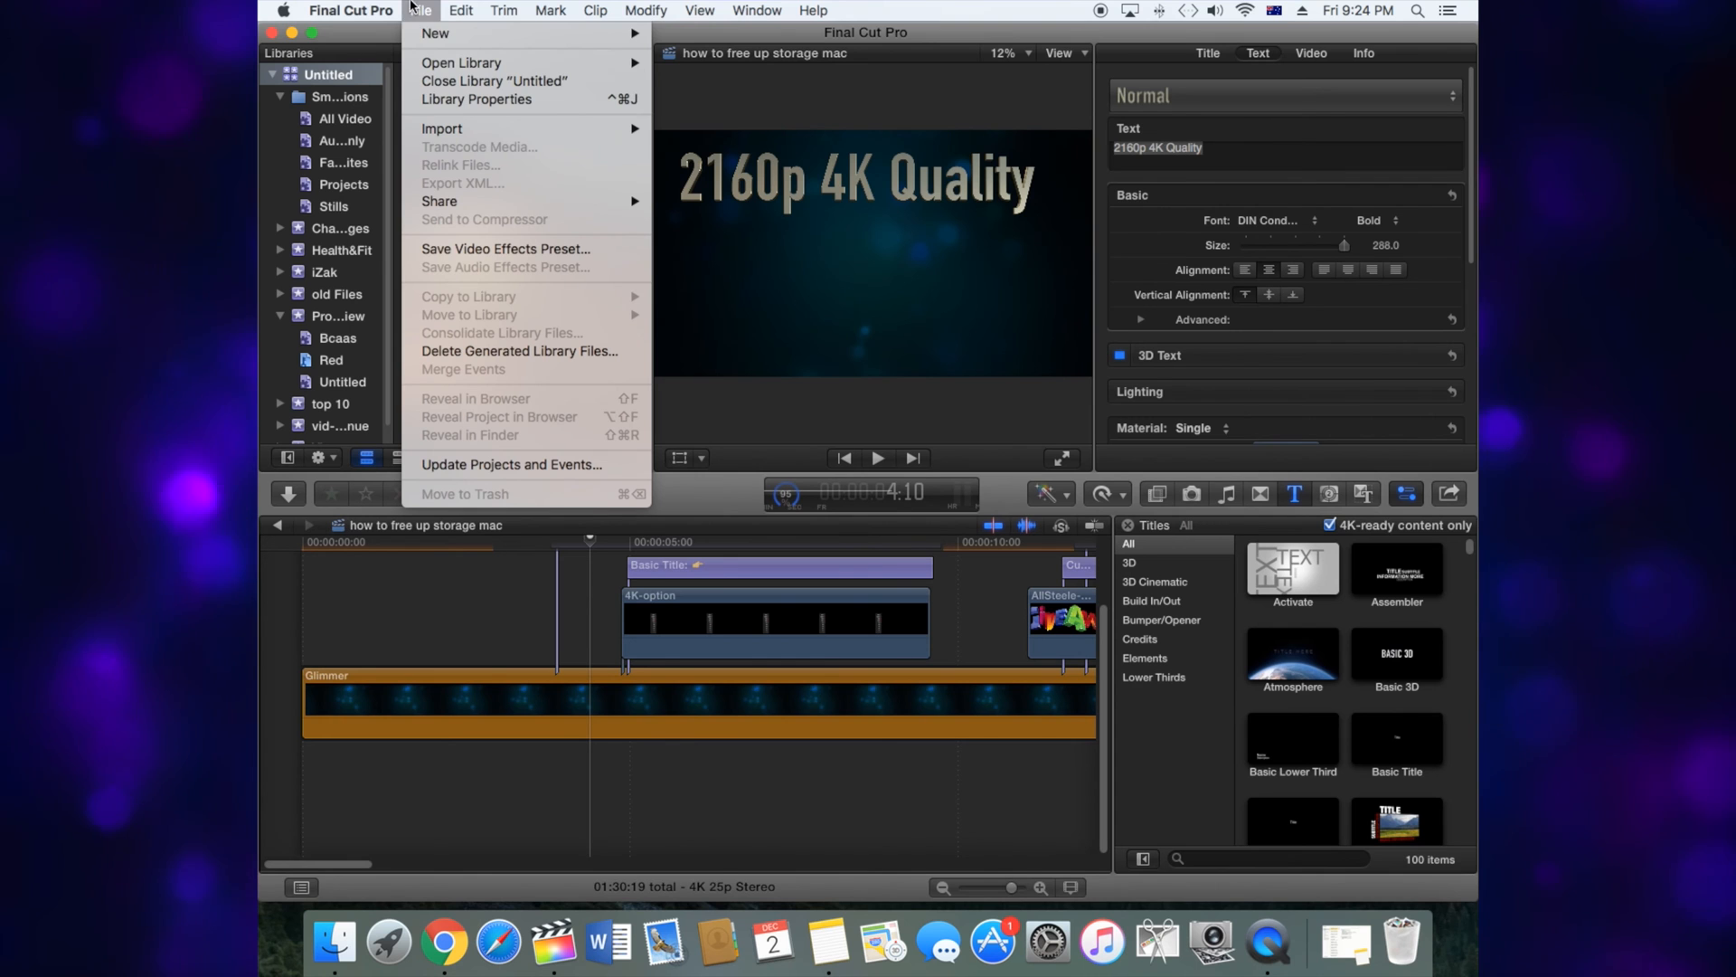
click(460, 10)
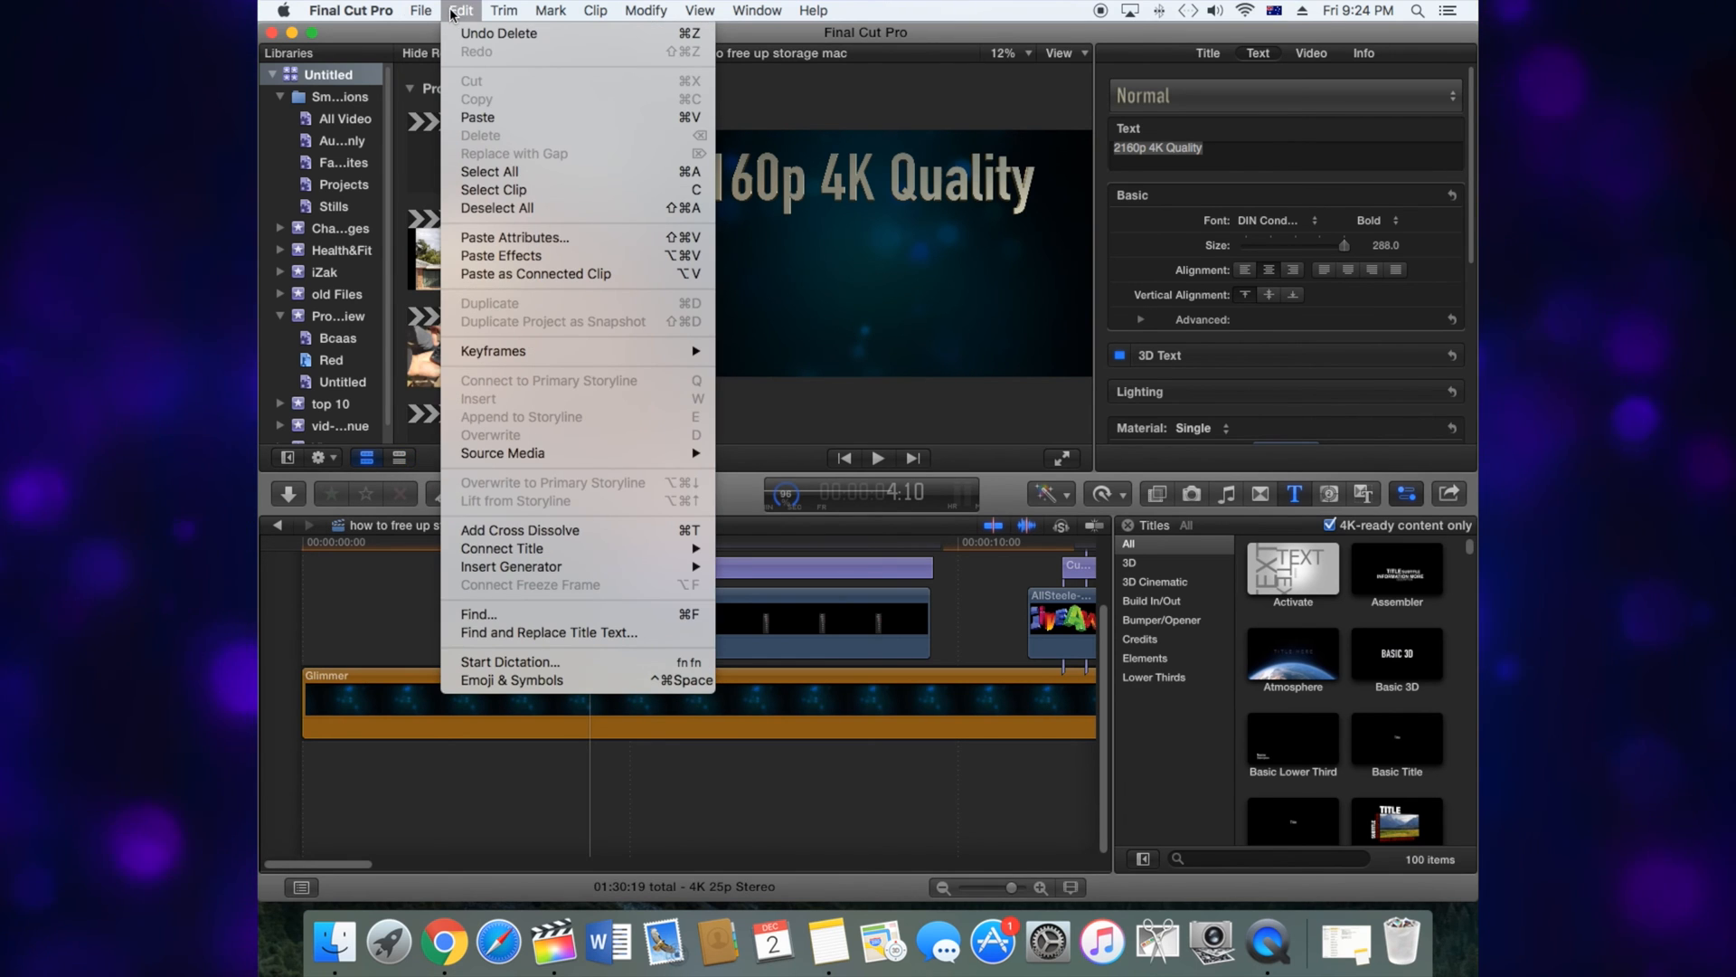
click(421, 10)
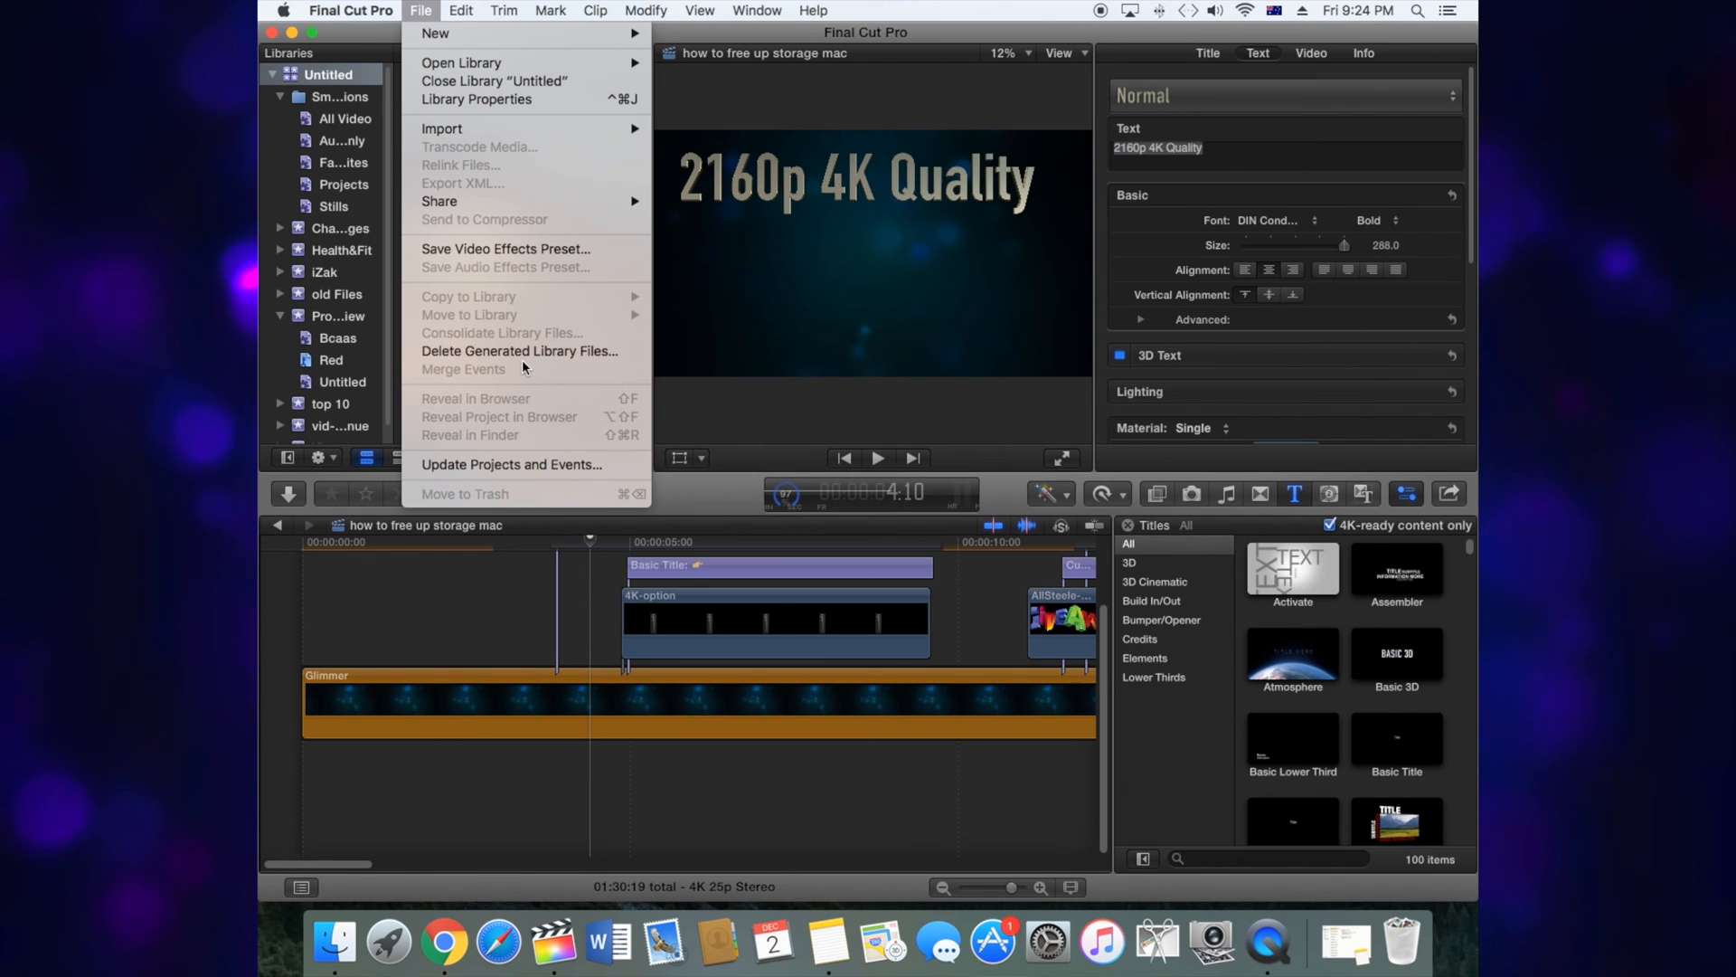
click(519, 351)
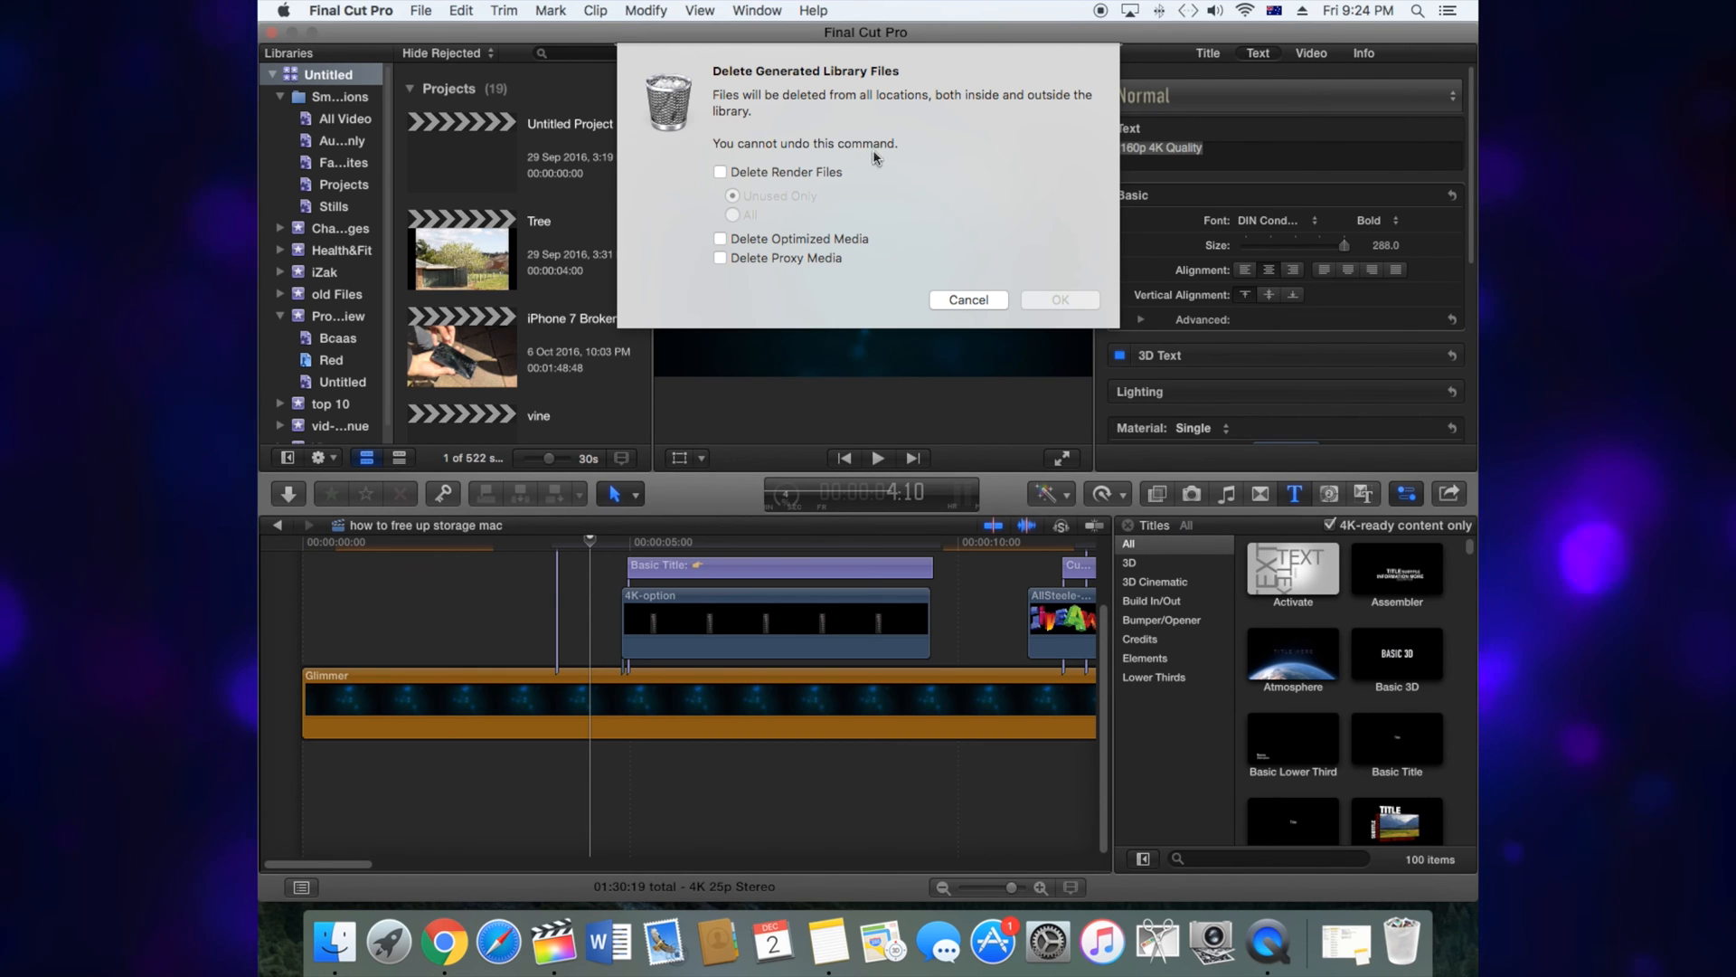
Delete all render files, optimized media and proxy media from the library
click(720, 172)
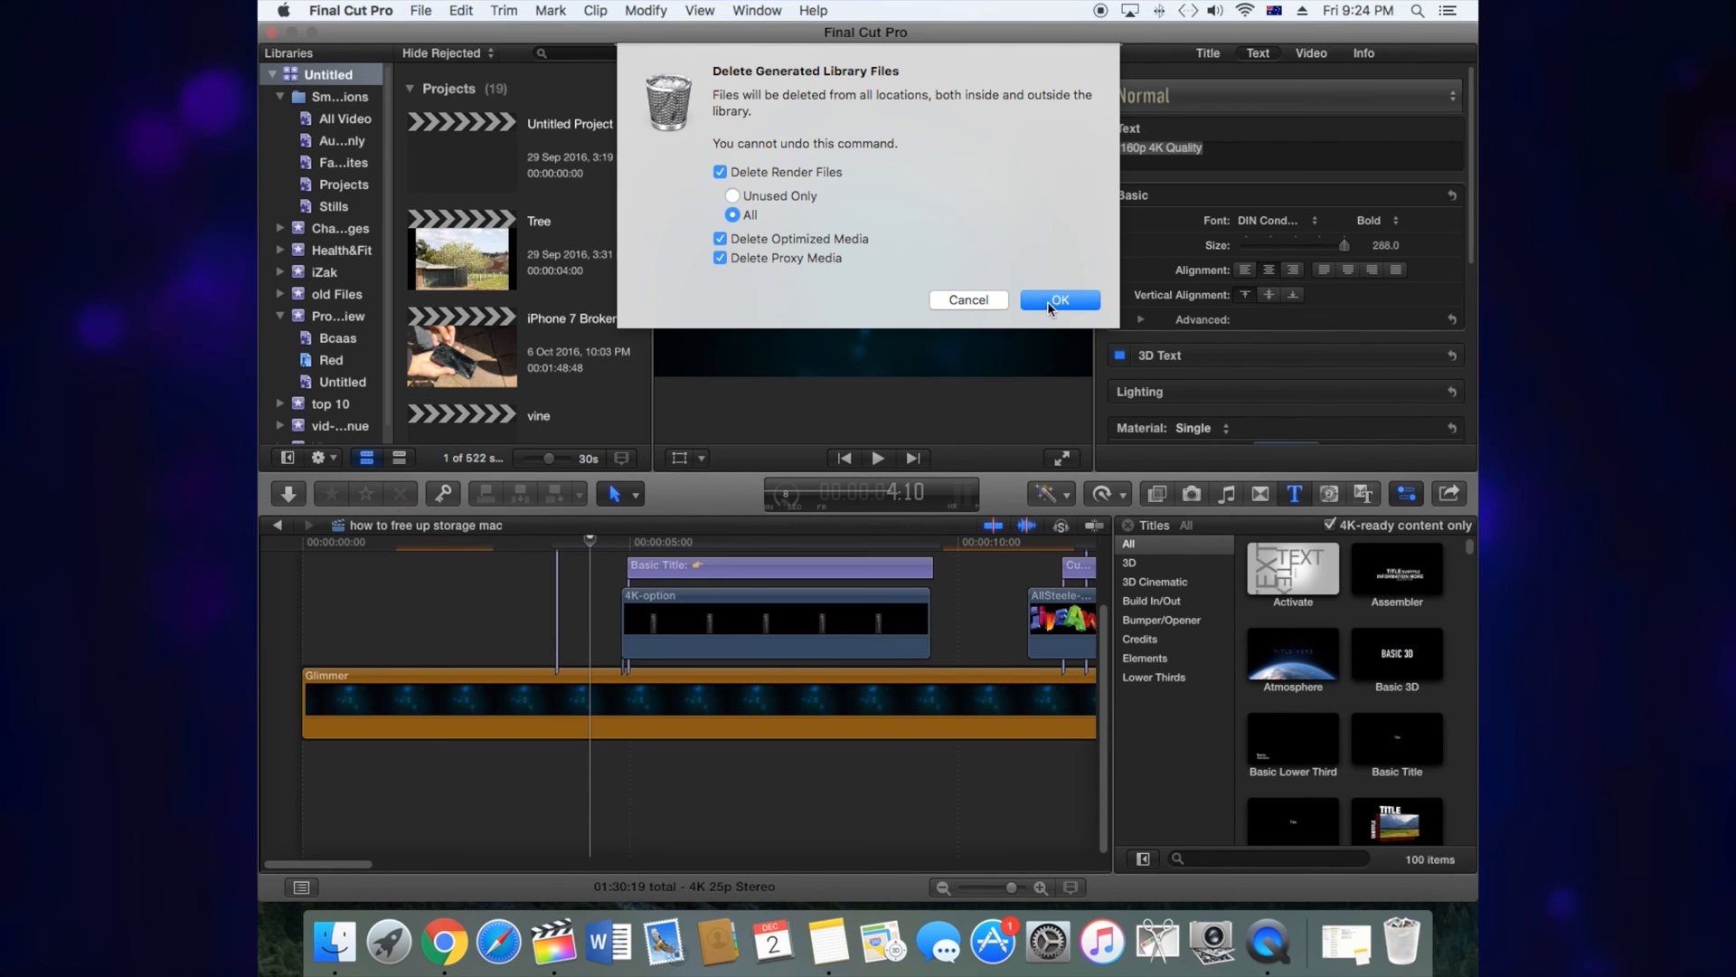
click(1057, 300)
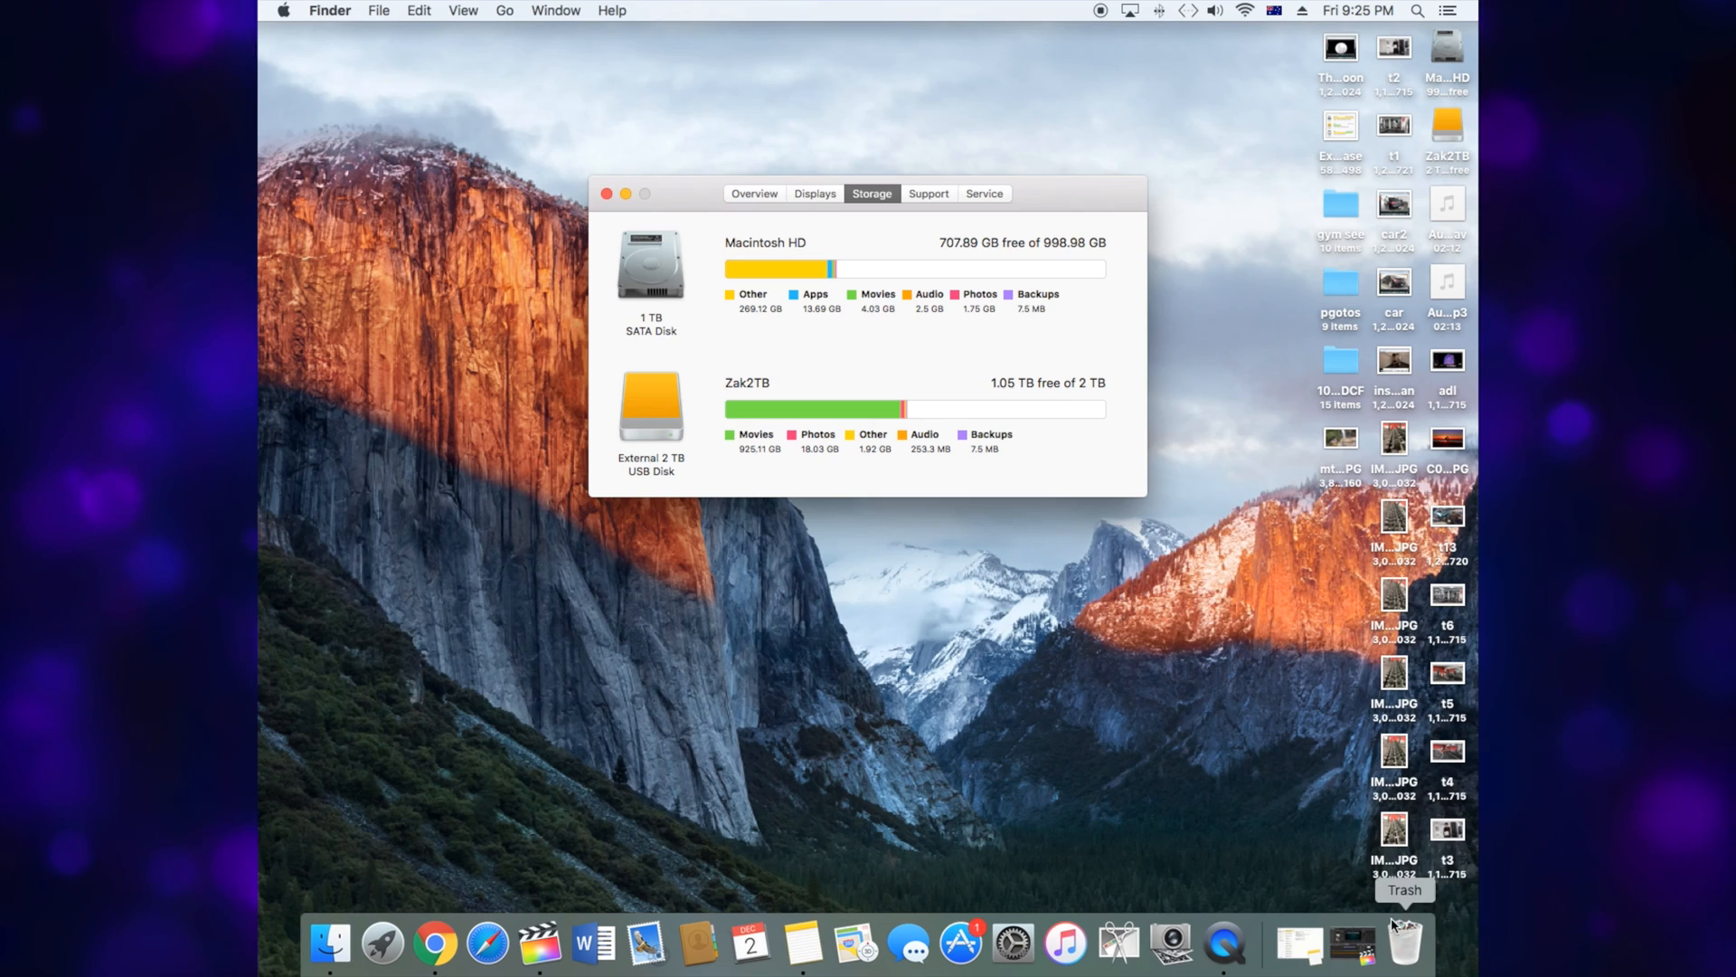
Refresh the Storage tab to show 730 GB free, with Other at 247 GB
click(1402, 943)
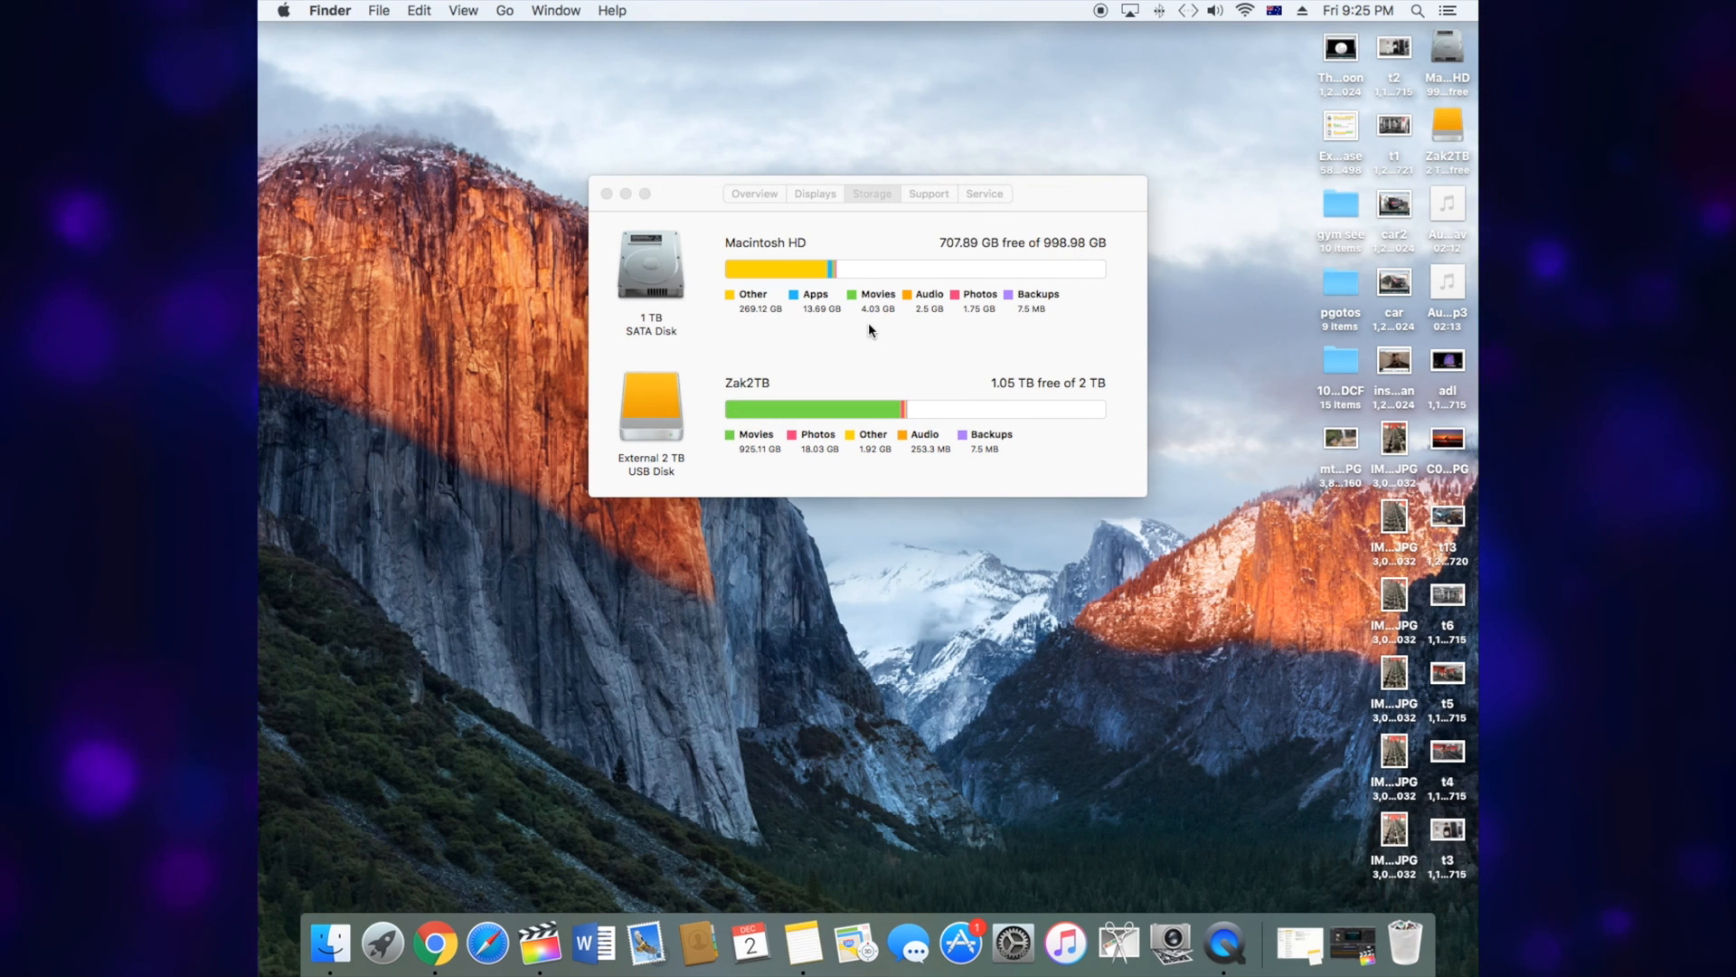
click(1447, 944)
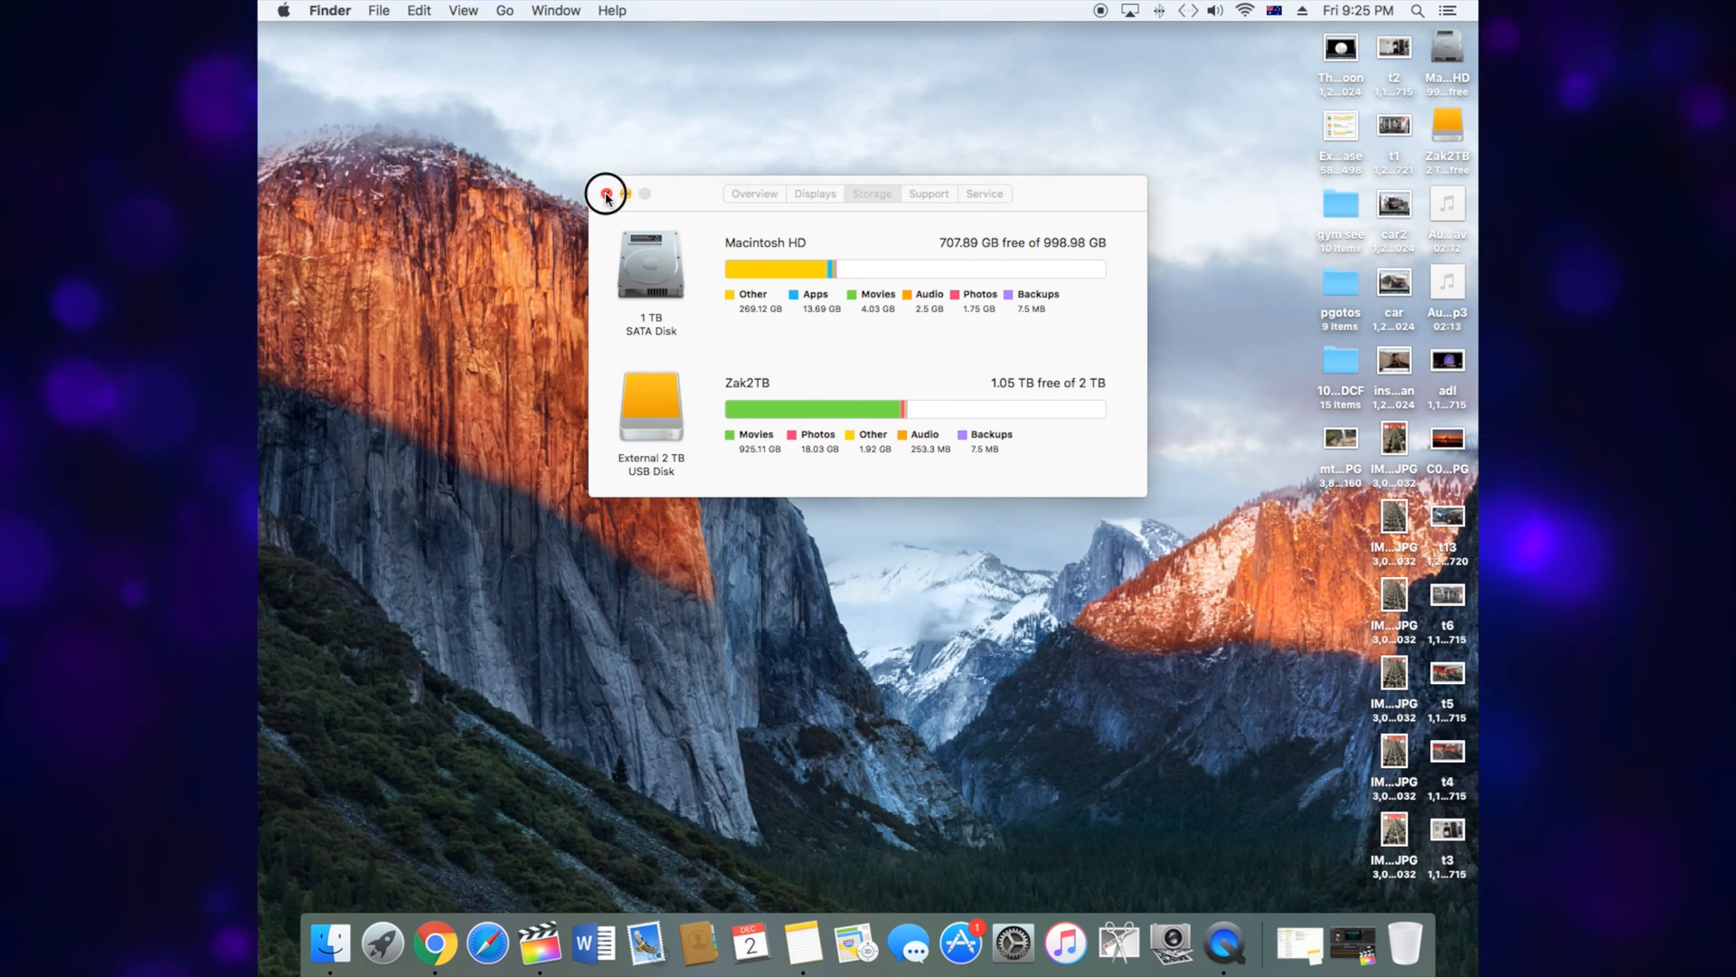
click(606, 193)
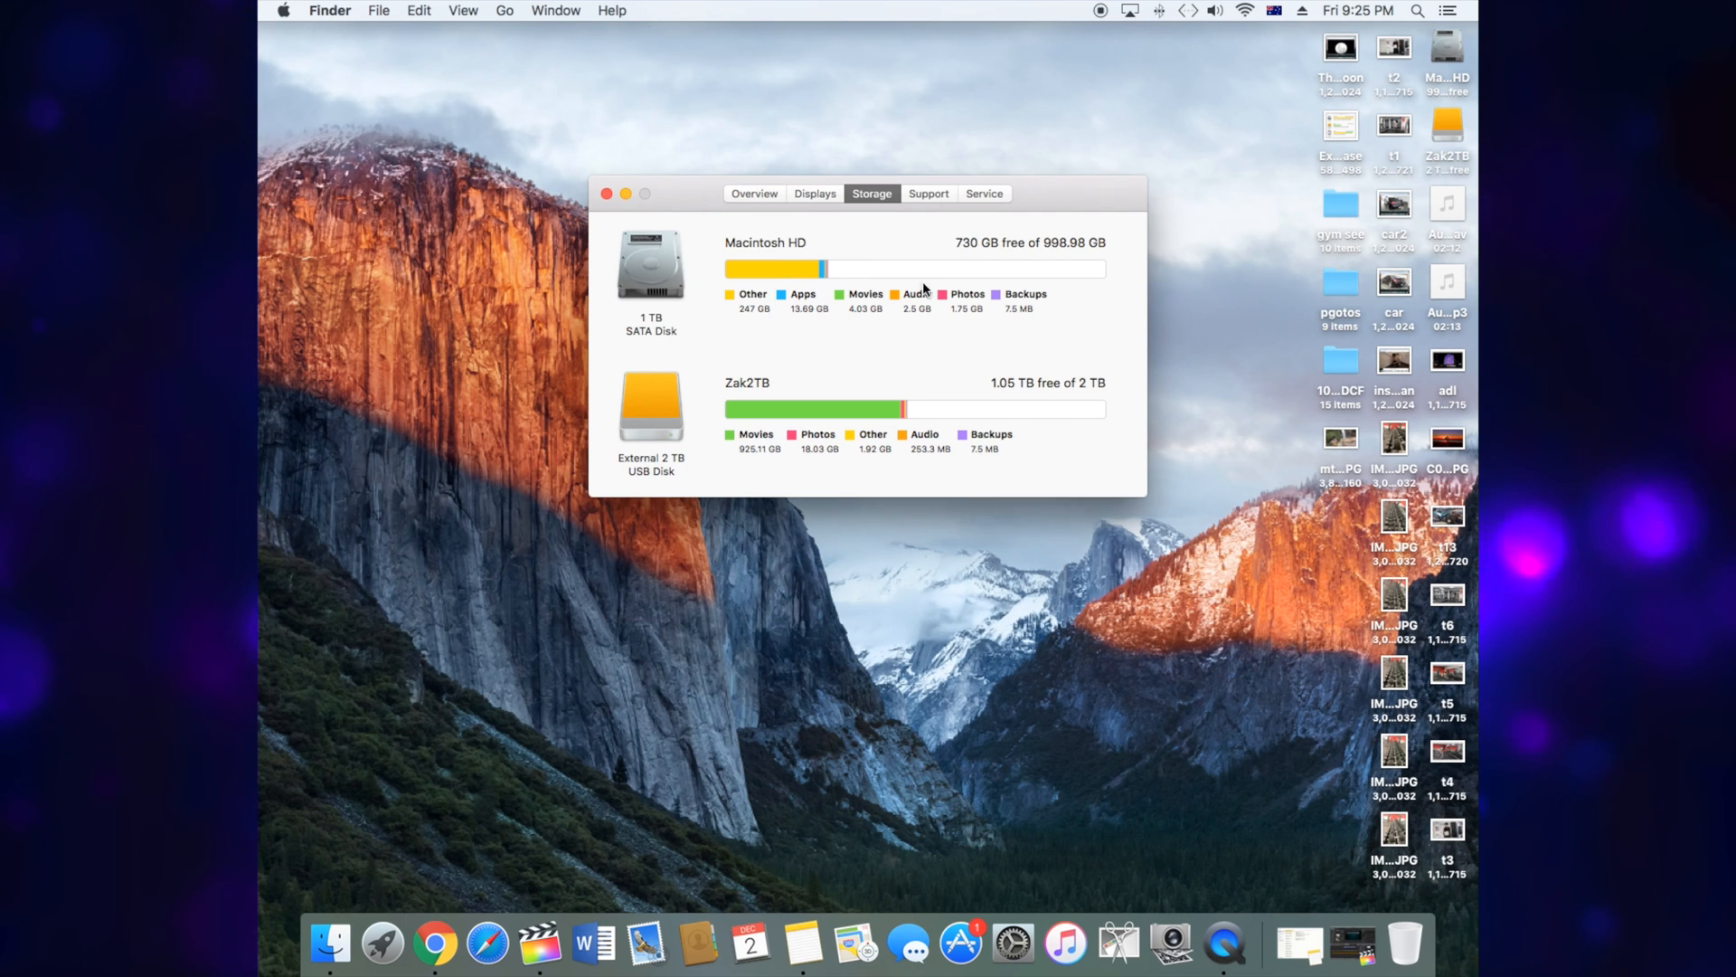
mouse_move(1294, 206)
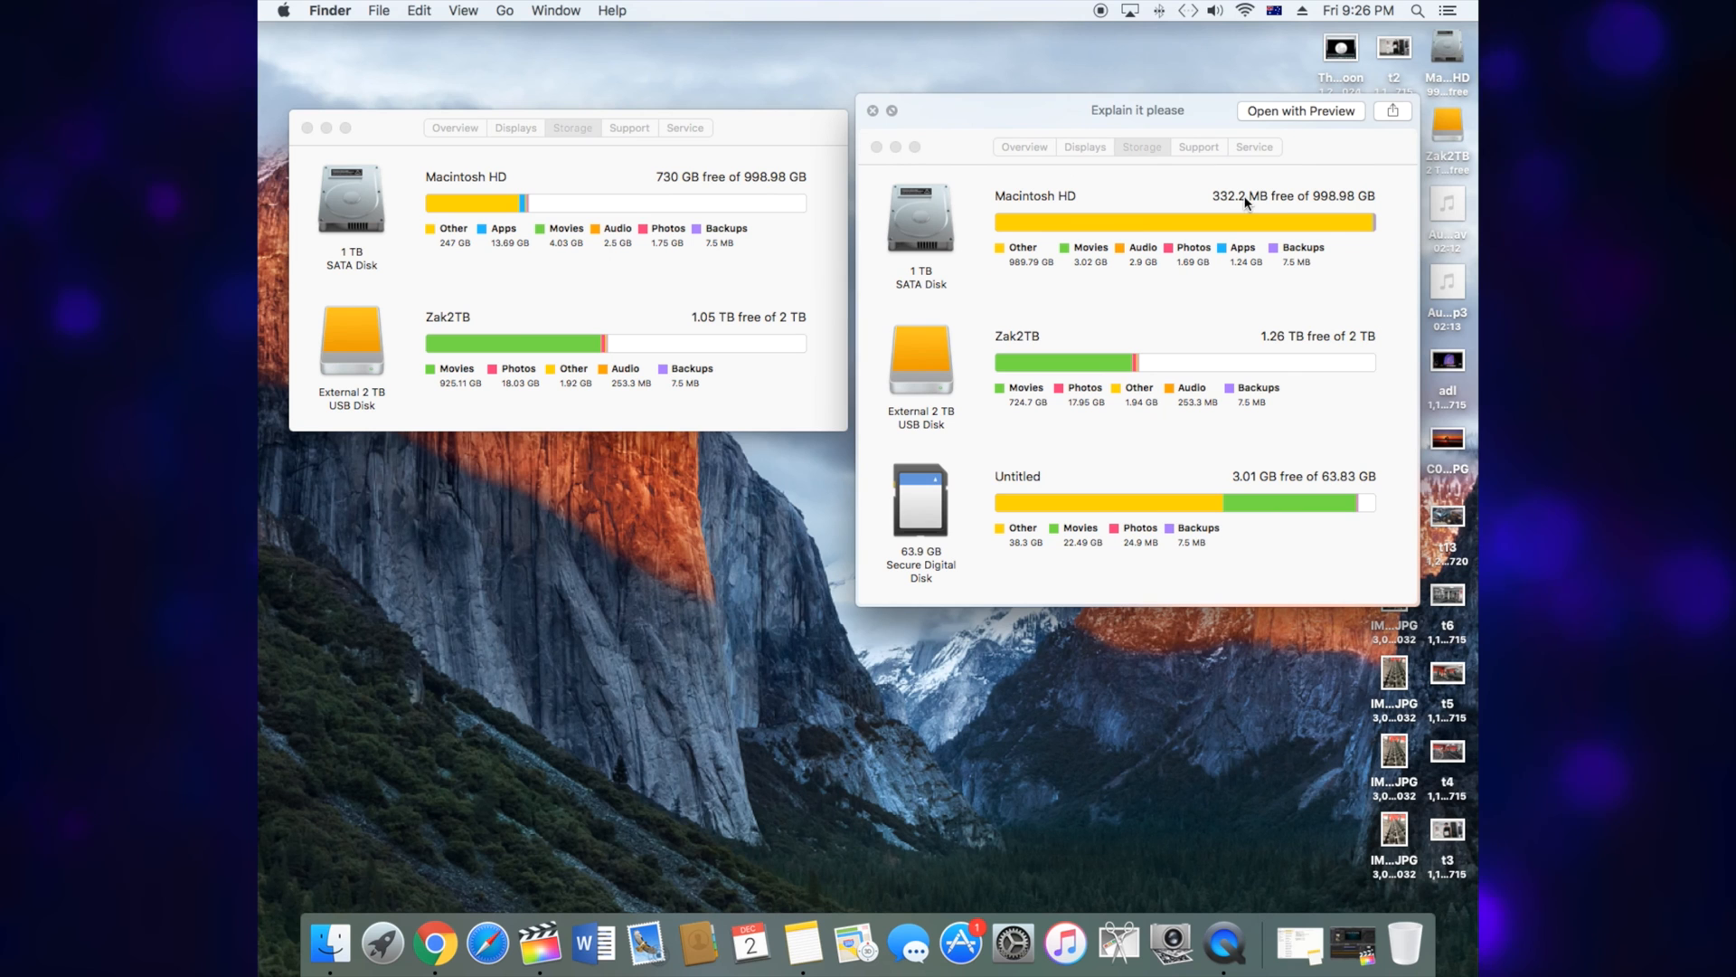
mouse_move(720, 213)
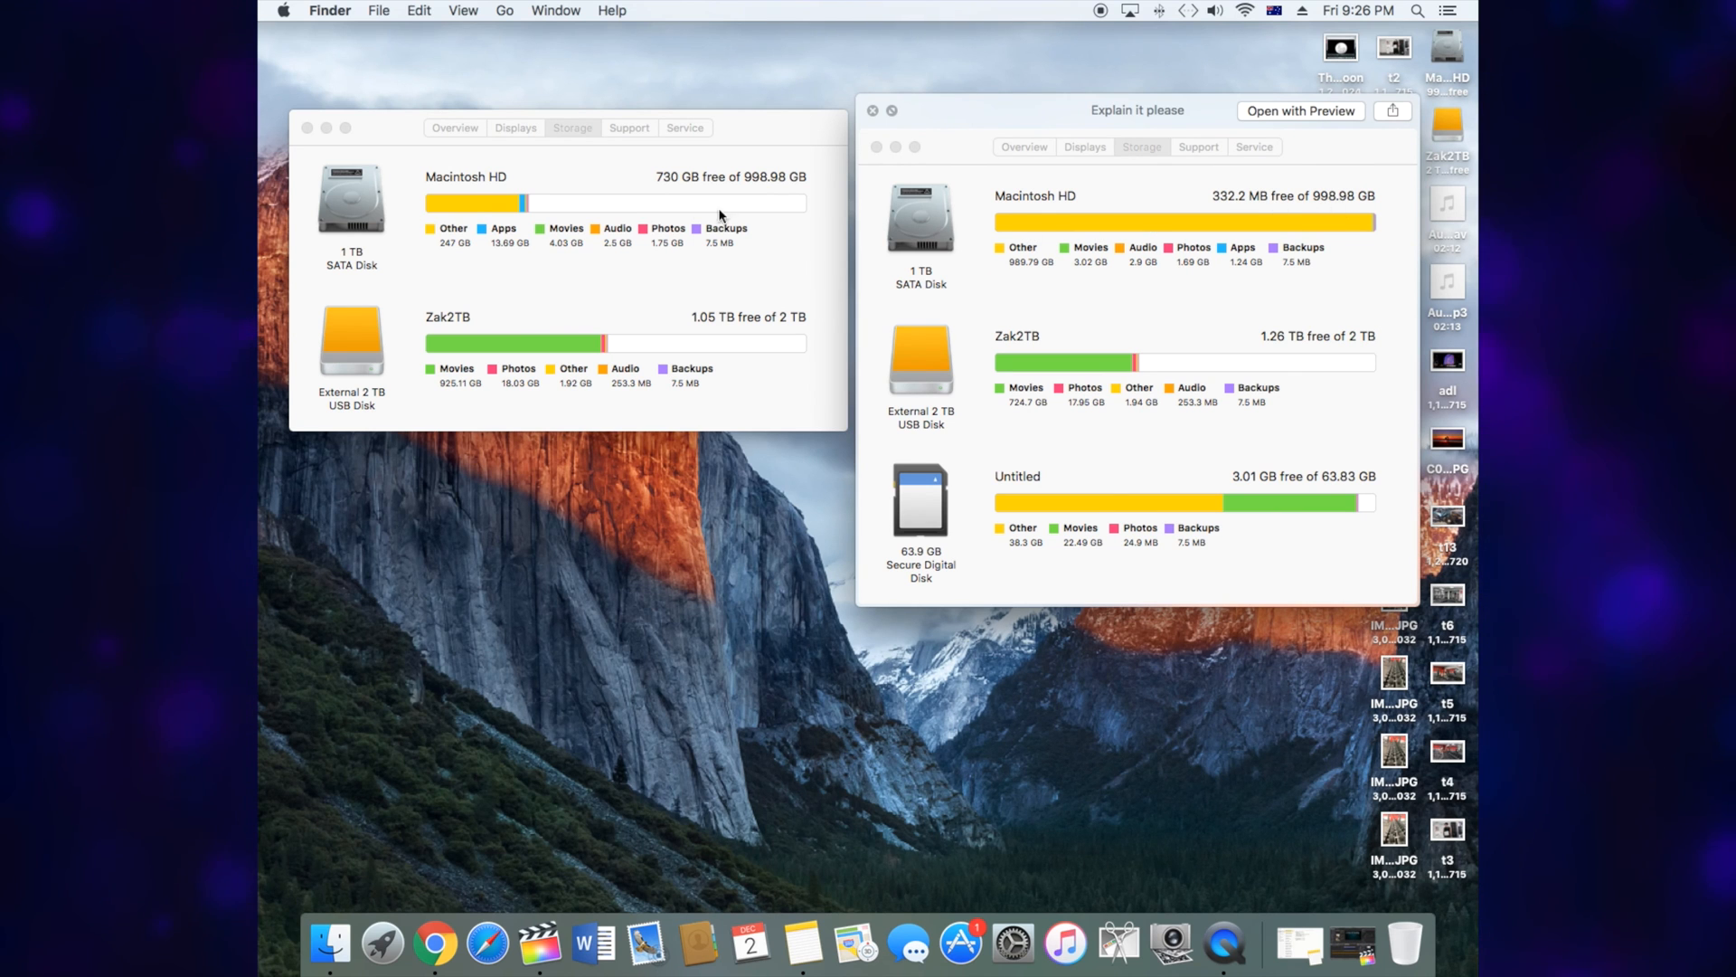
mouse_move(1118, 260)
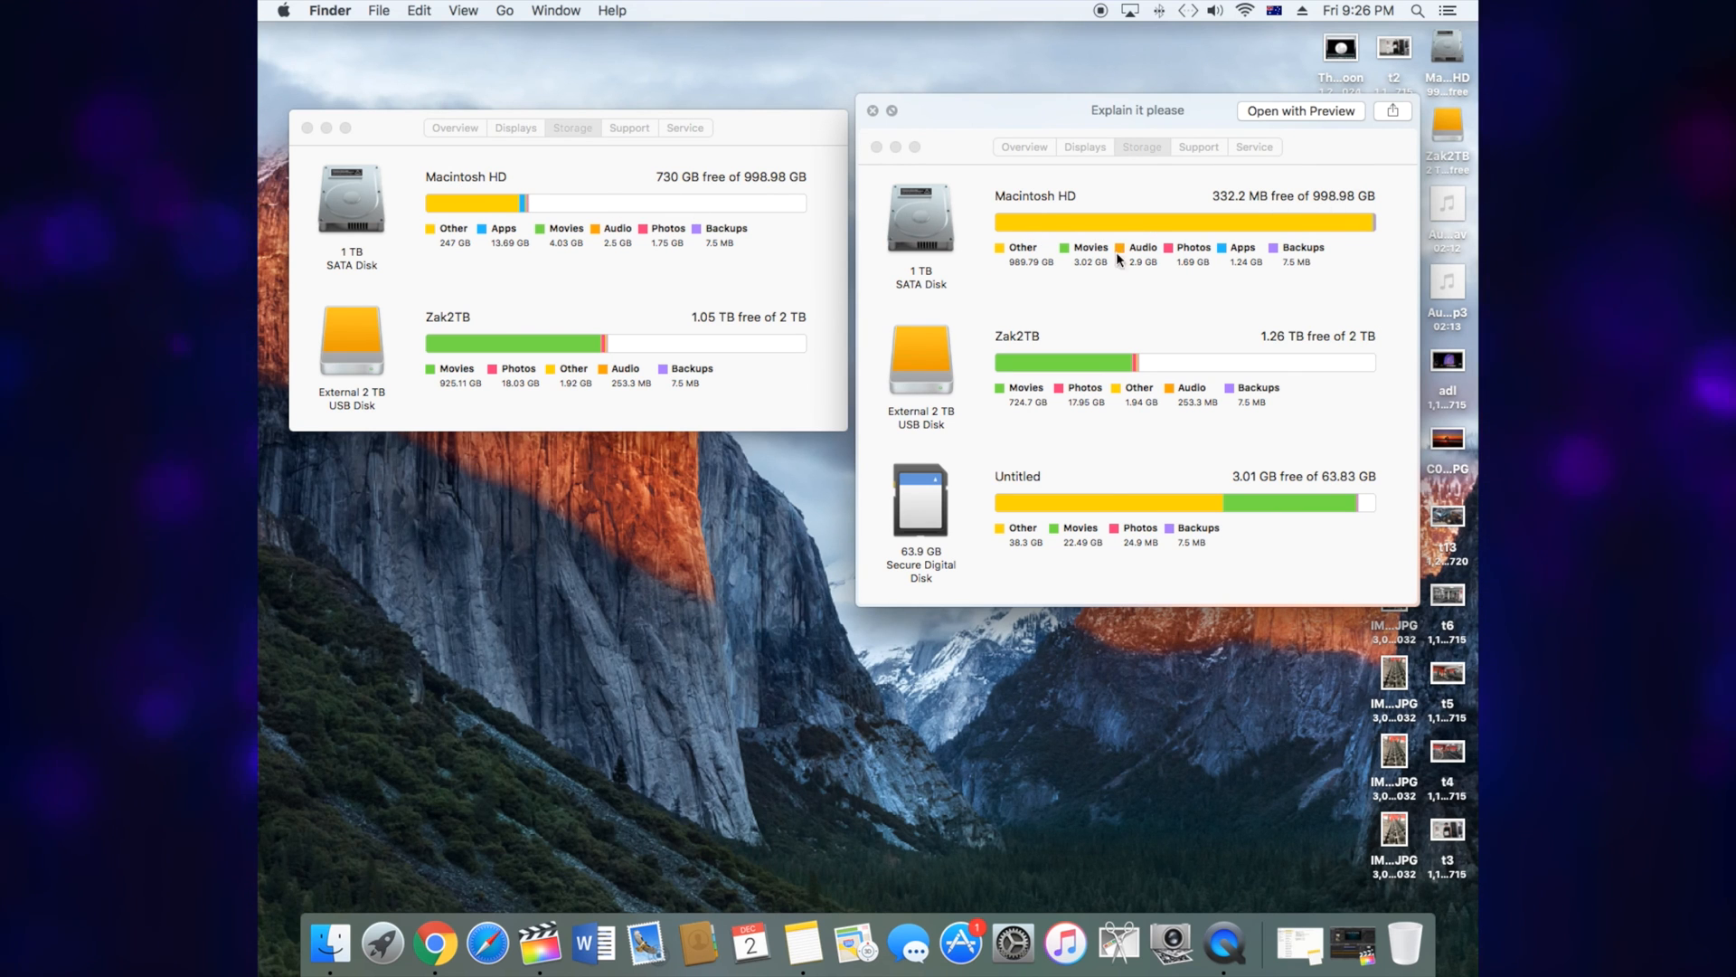
mouse_move(1282, 208)
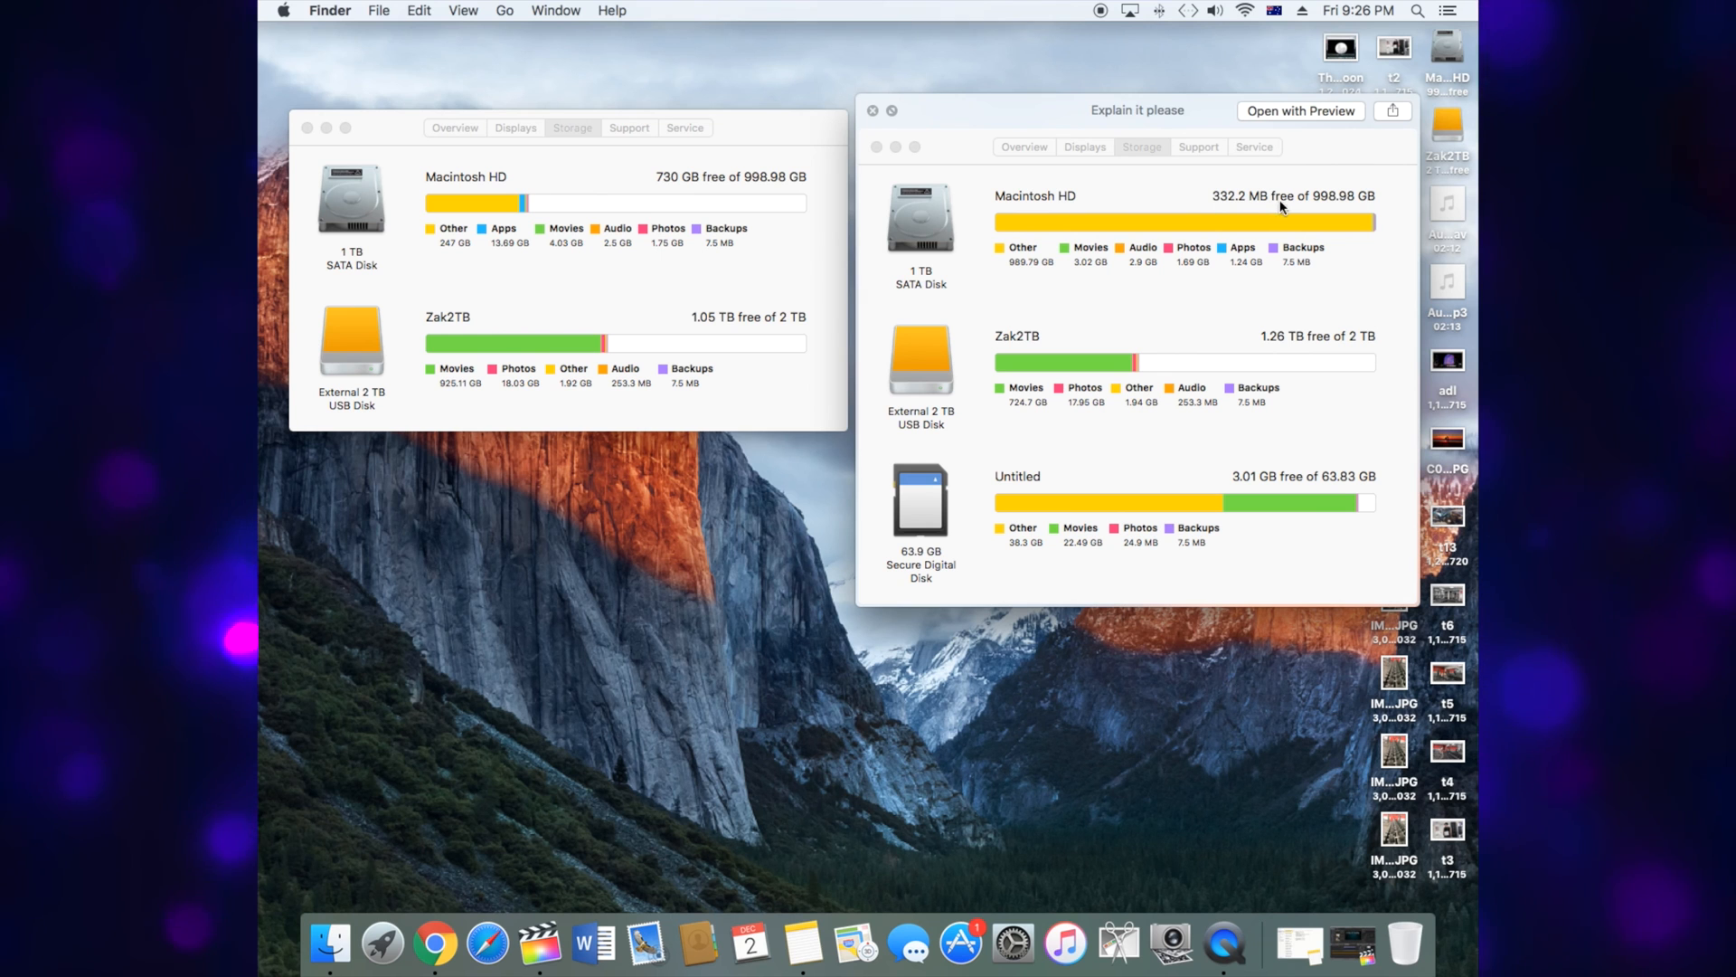
mouse_move(424, 175)
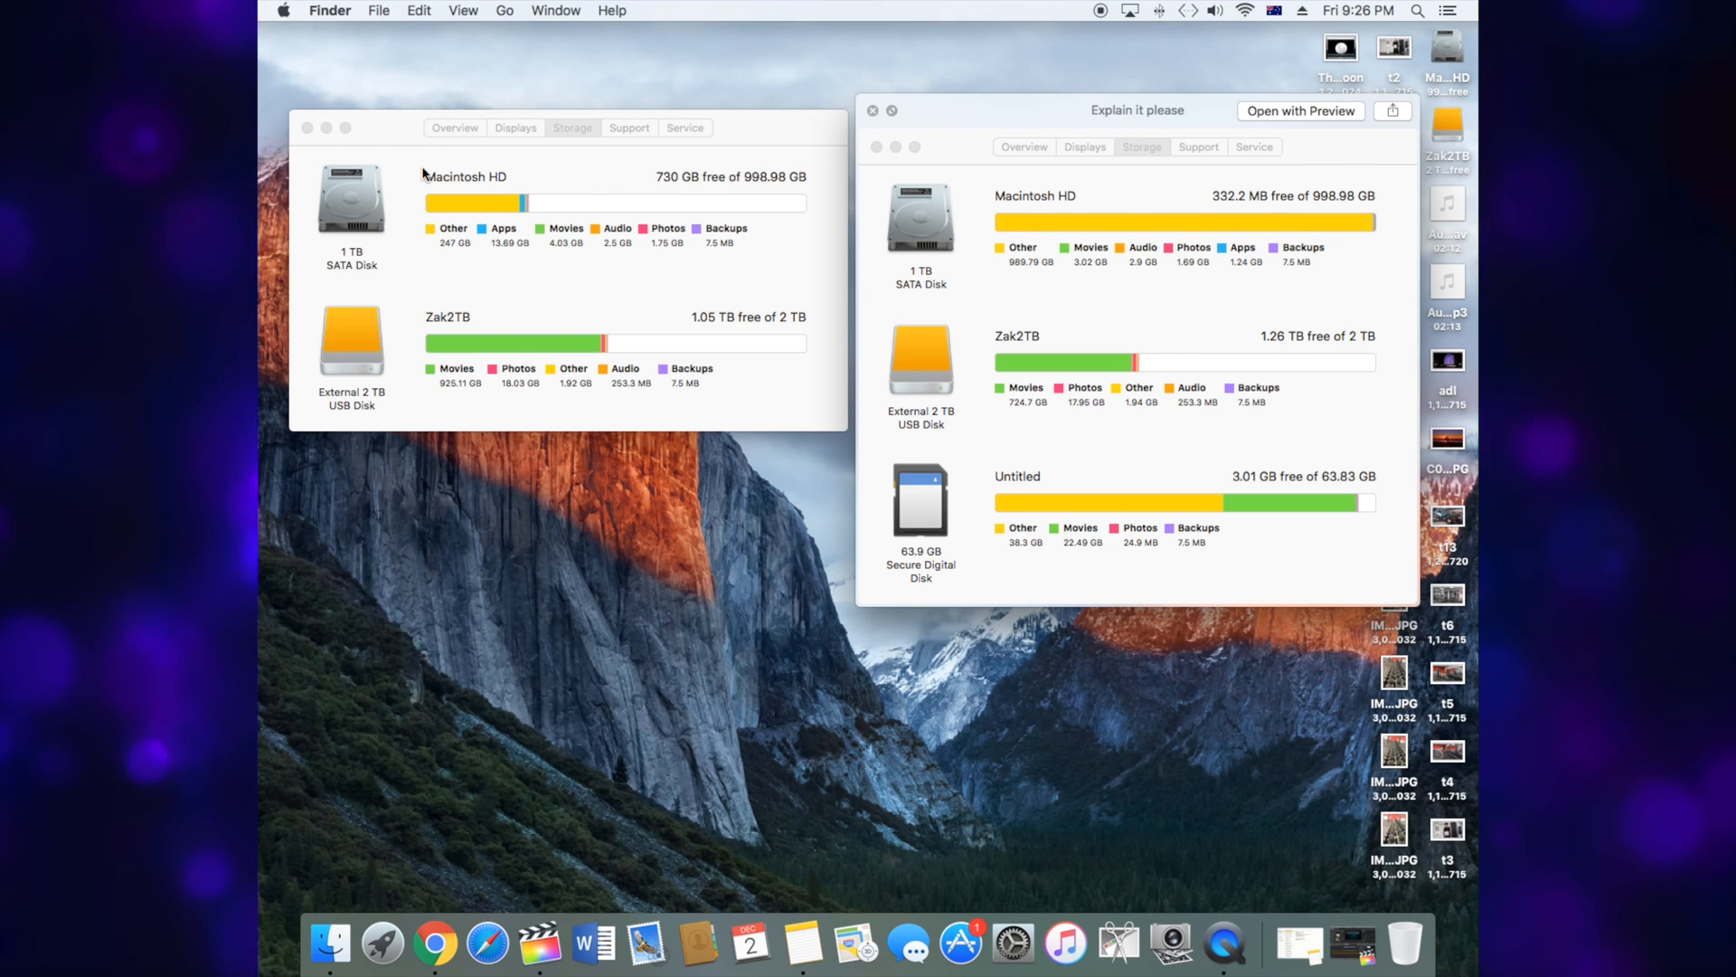